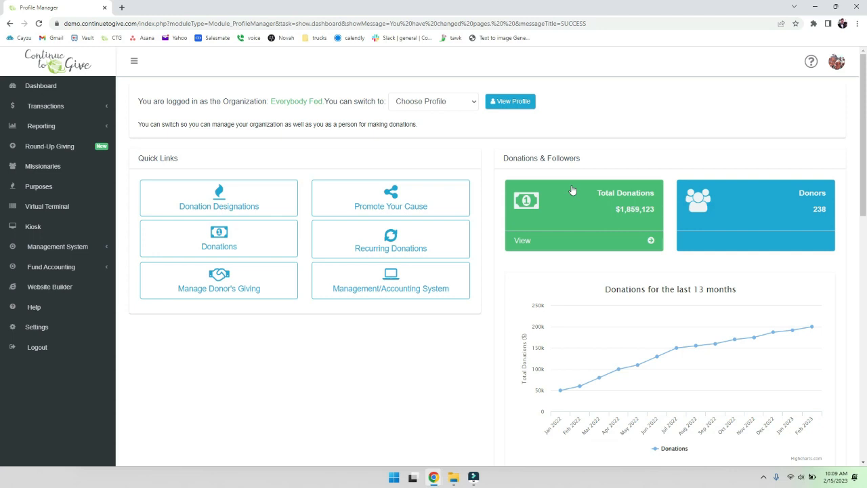
mouse_move(380, 347)
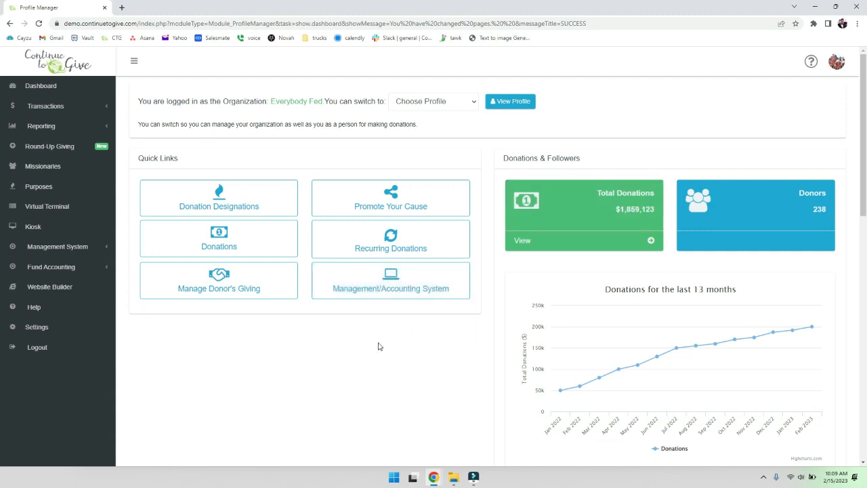
mouse_move(317, 357)
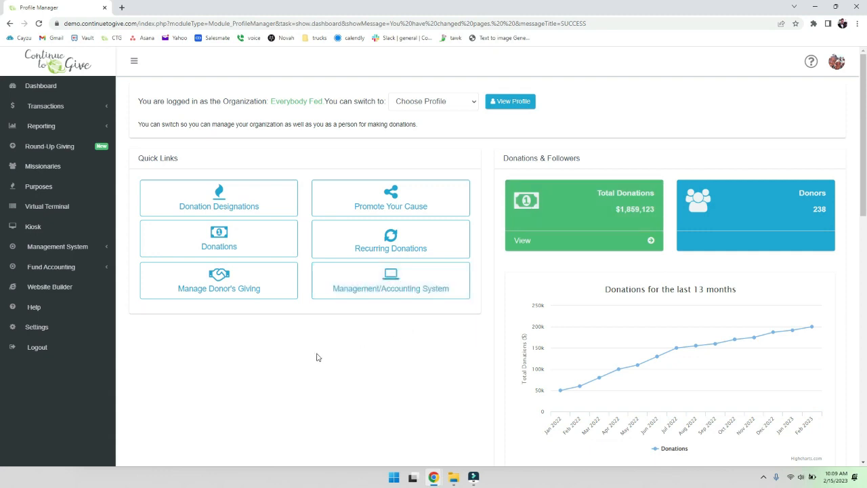
mouse_move(142, 100)
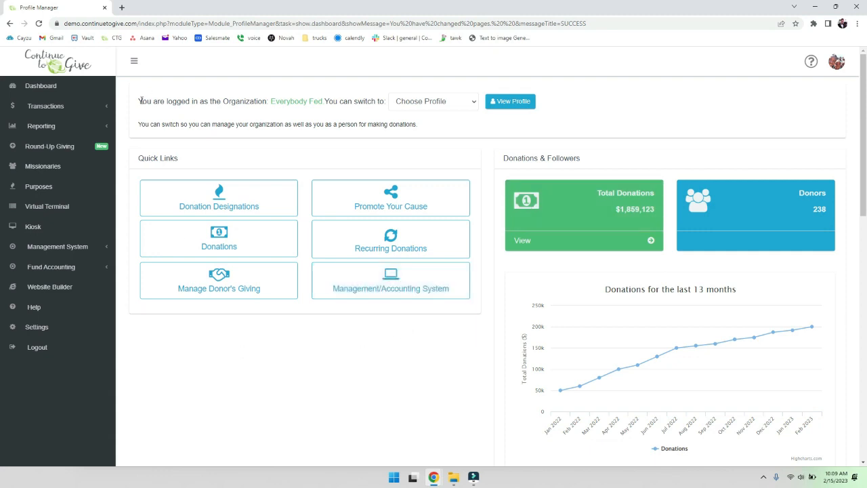
Step: Highlight the Everybody Fed 'logged in as' line, then open the Choose Profile dropdown
drag(139, 101, 319, 101)
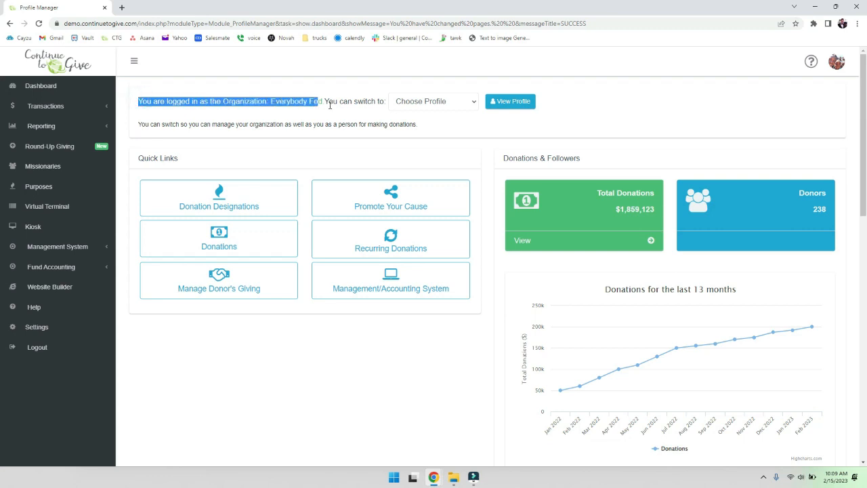
click(328, 113)
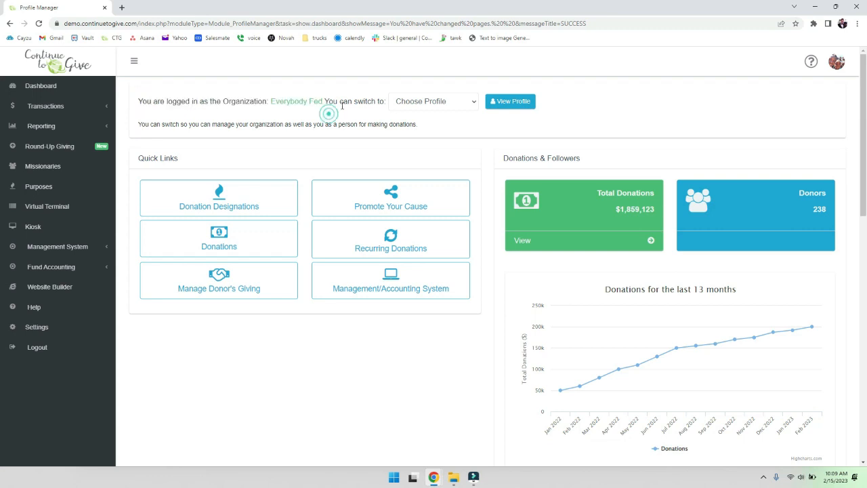
click(434, 101)
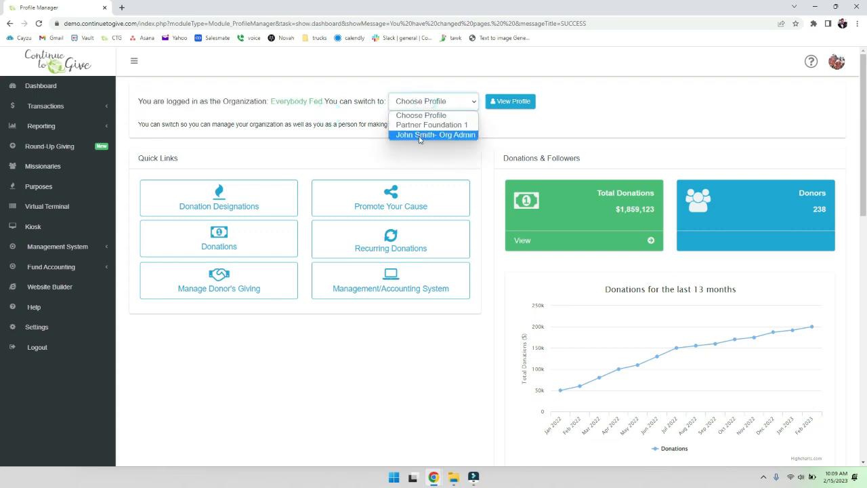
Step: Switch to the personal Org Admin profile, view its Transactions options, and reopen Choose Profile
click(434, 135)
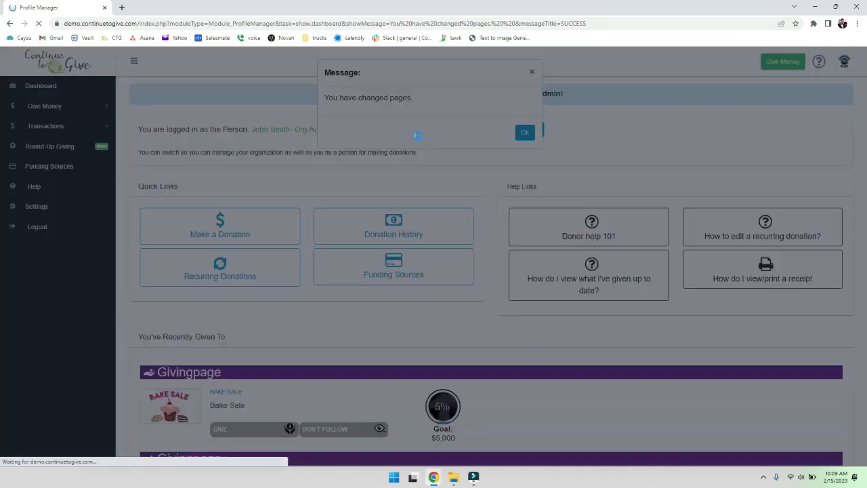
click(525, 132)
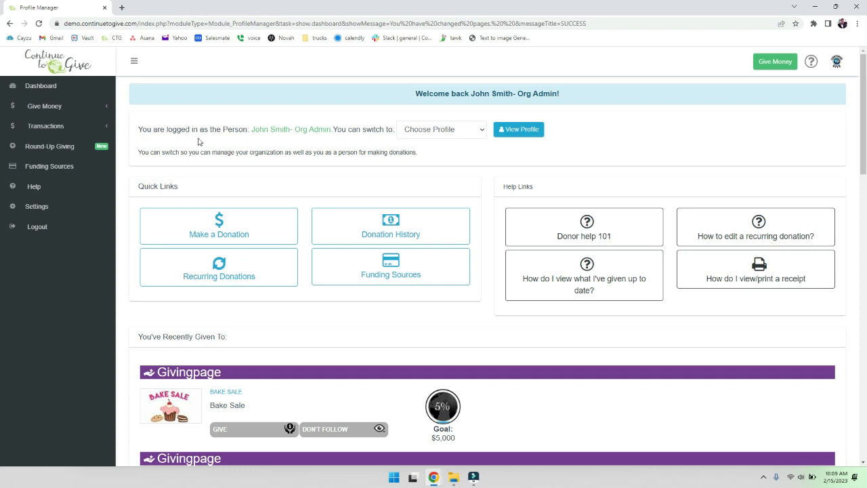
mouse_move(46, 126)
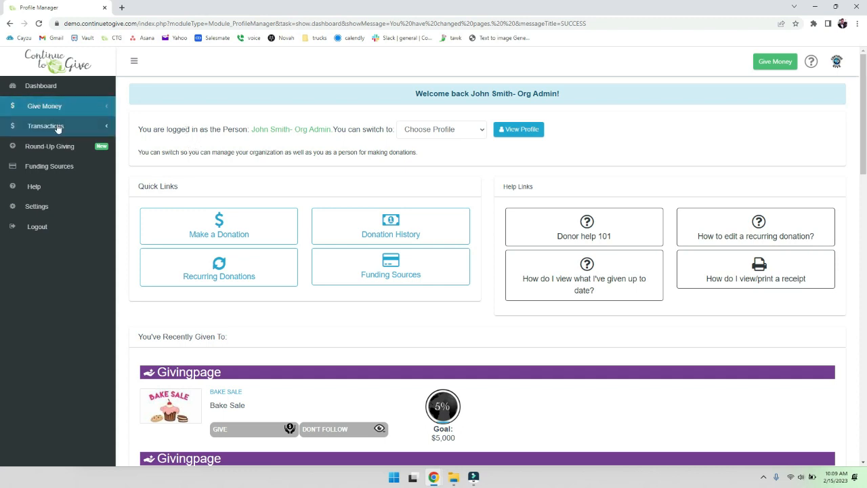
click(46, 126)
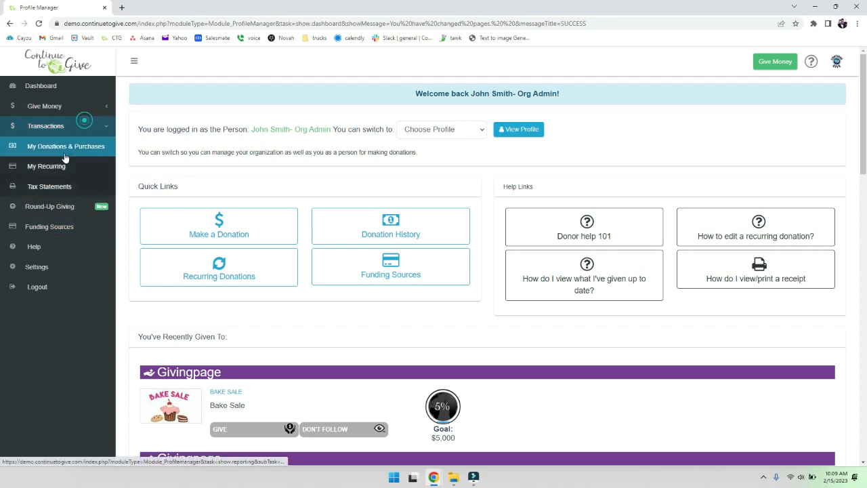
mouse_move(46, 166)
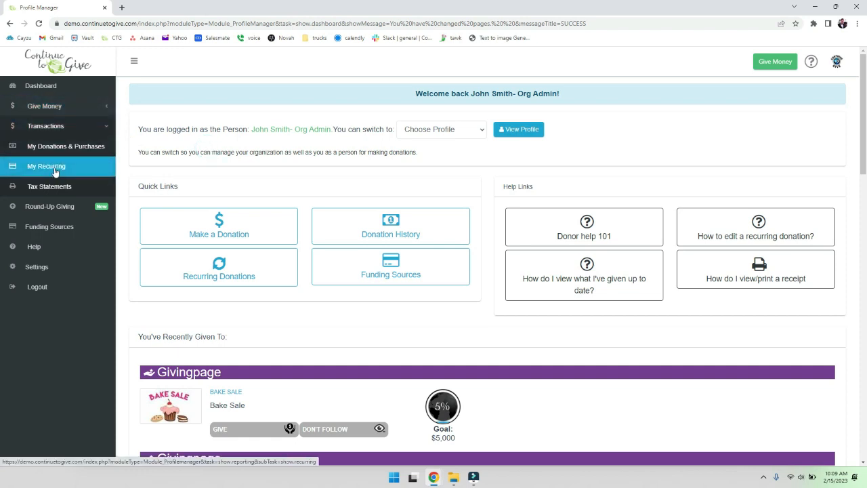
mouse_move(49, 187)
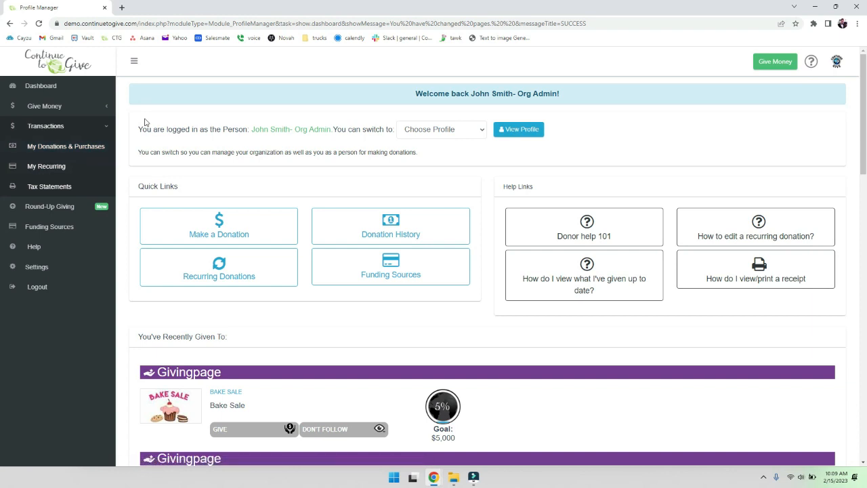
mouse_move(420, 133)
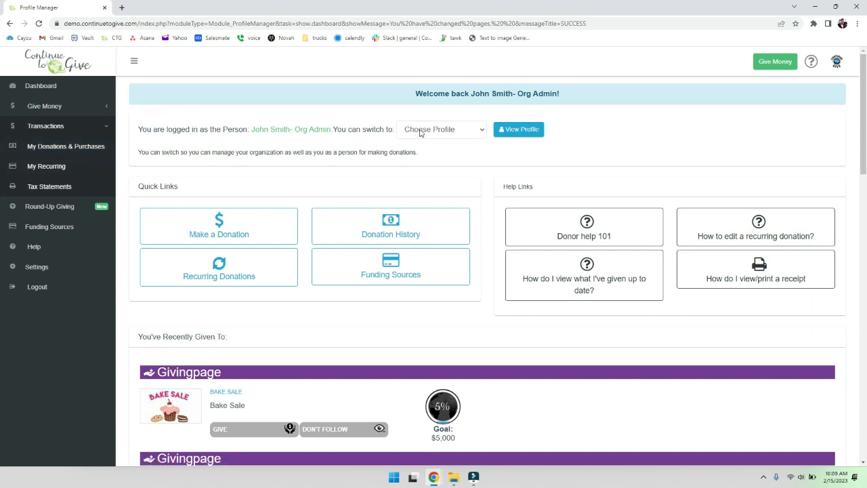
click(441, 129)
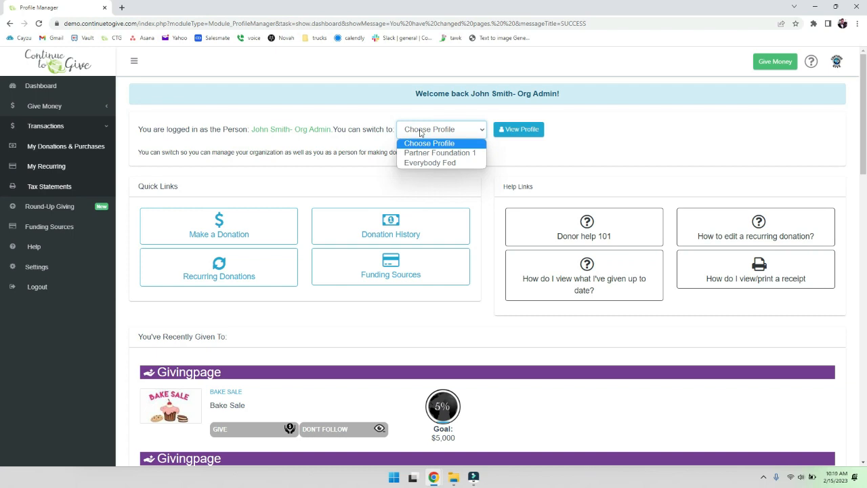
mouse_move(430, 163)
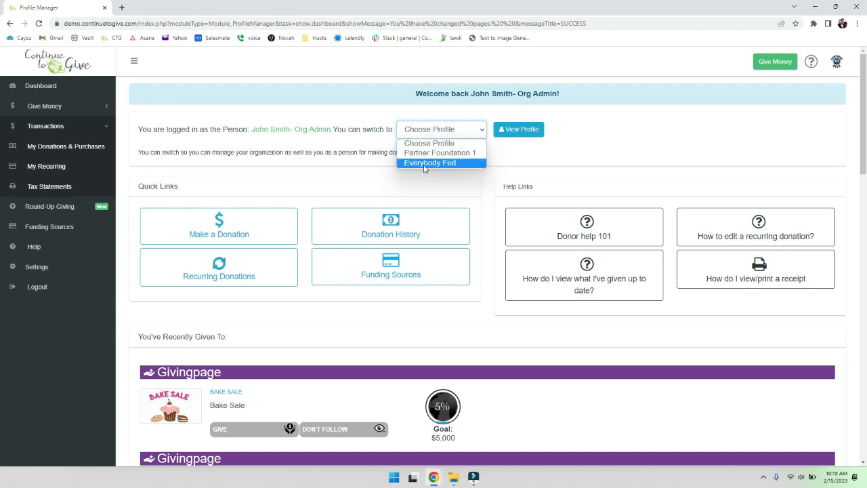
Step: Switch back to Everybody Fed and open the Management System Dashboard in a new tab
click(430, 163)
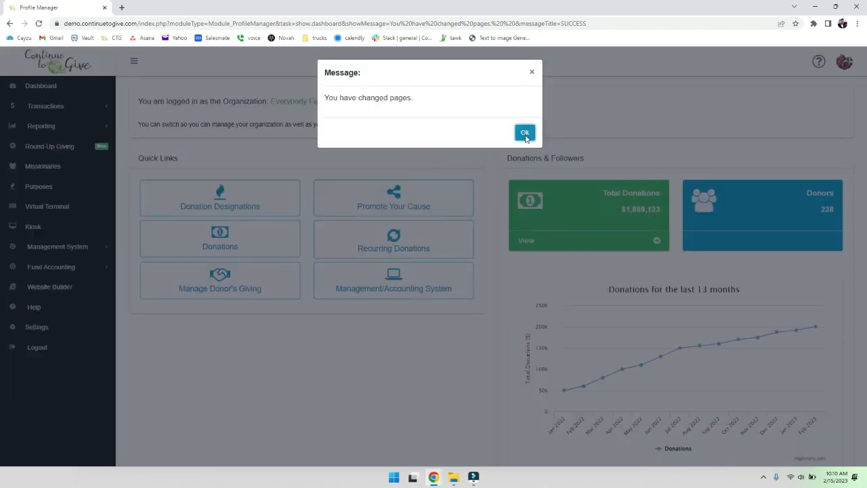
click(525, 132)
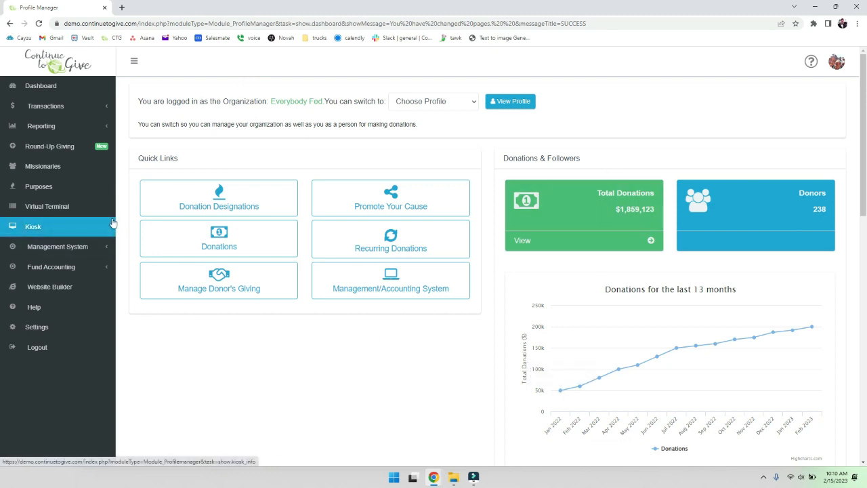
click(57, 246)
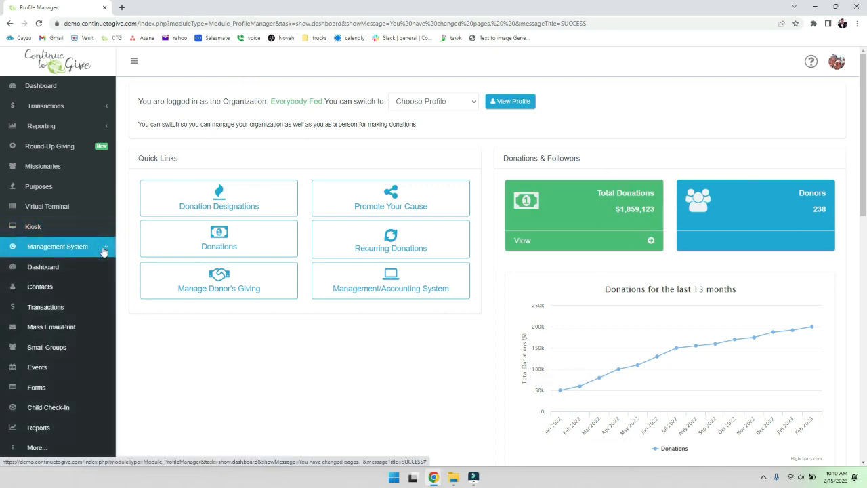
click(43, 266)
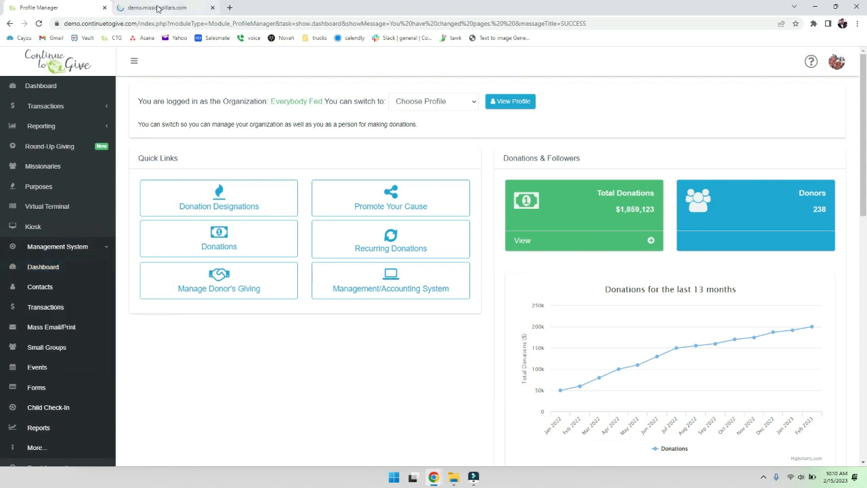
click(163, 8)
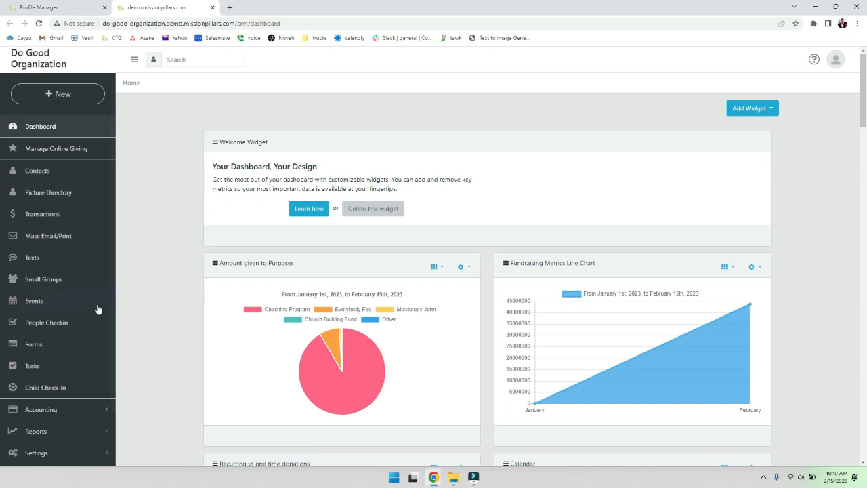
mouse_move(153, 223)
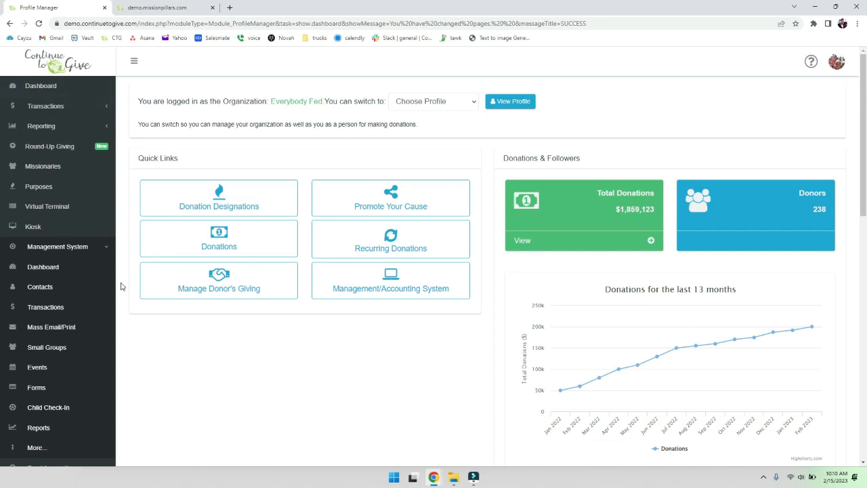
Step: Open Settings > Page Admins, check John Smith under Current Admins, and focus Add New Admin's Email
click(58, 246)
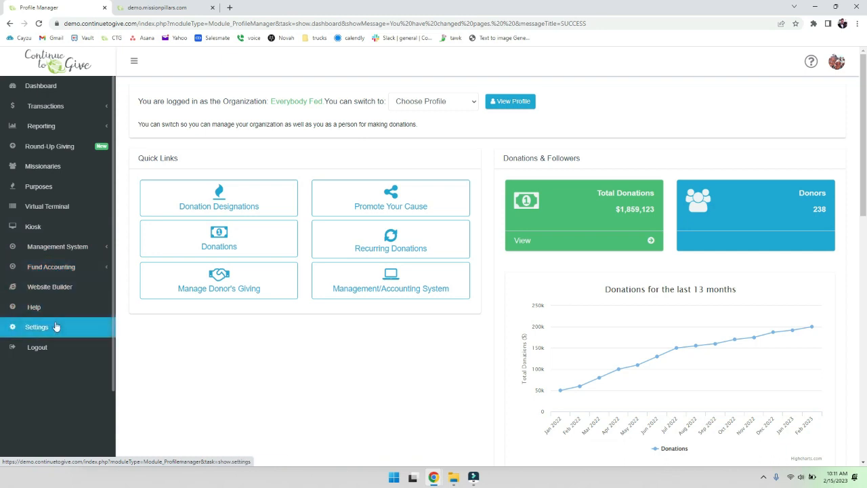
click(36, 327)
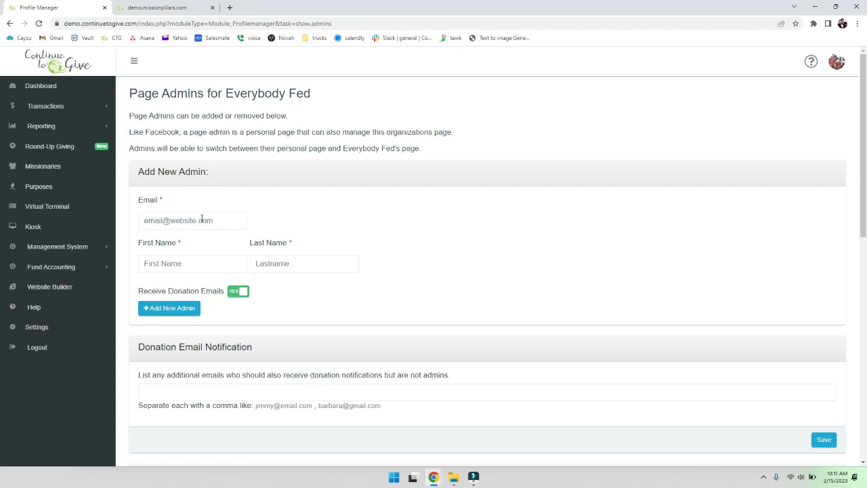
scroll(down, 3)
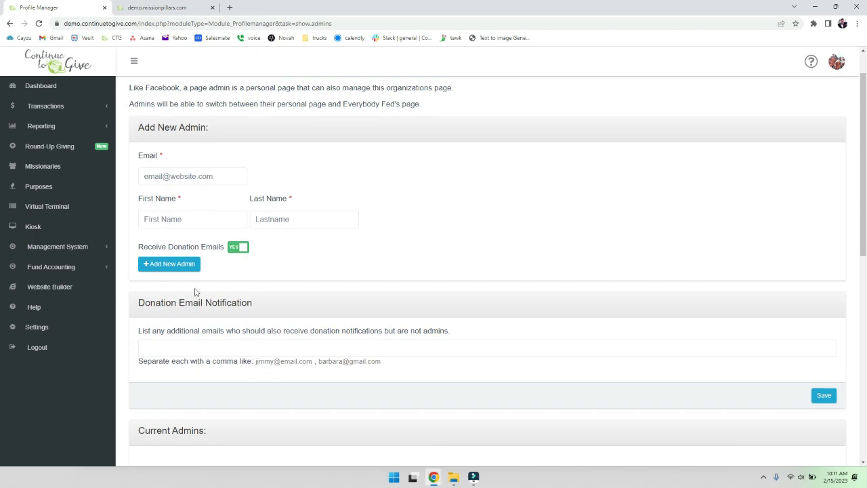
mouse_move(192, 317)
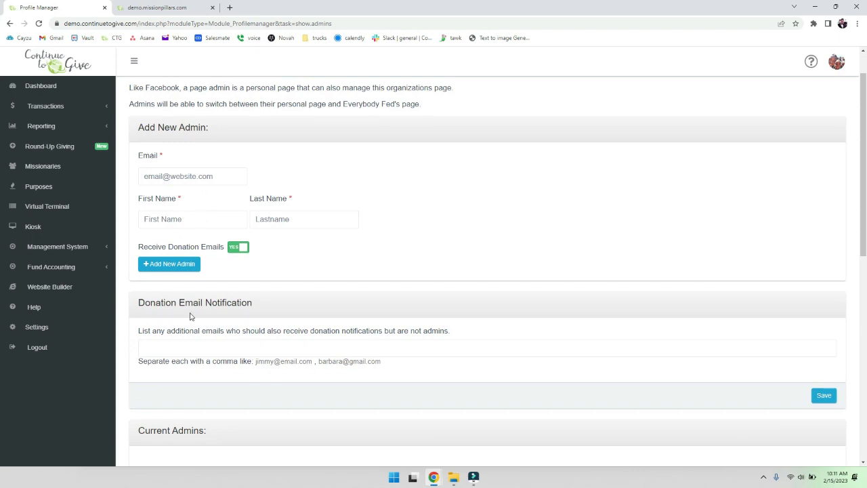
mouse_move(194, 330)
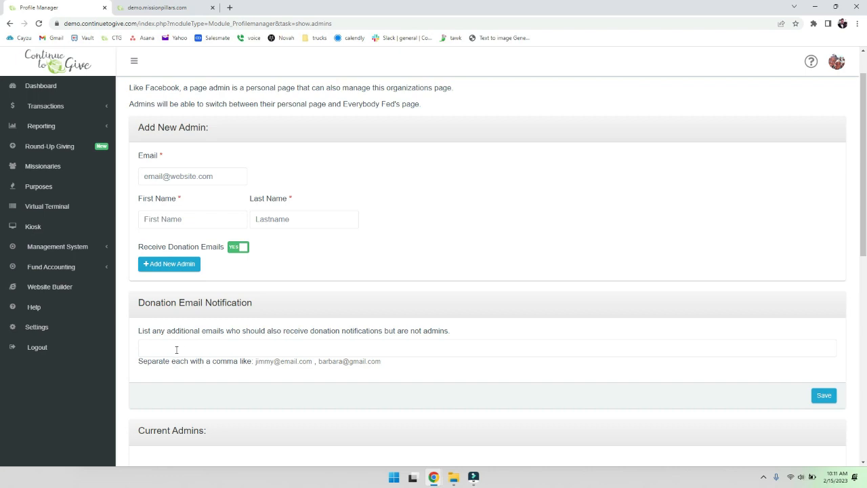
scroll(down, 3)
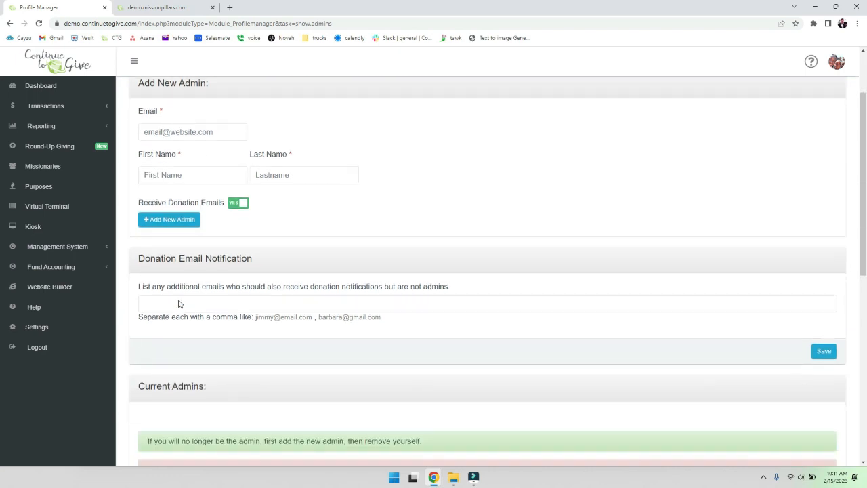
scroll(down, 3)
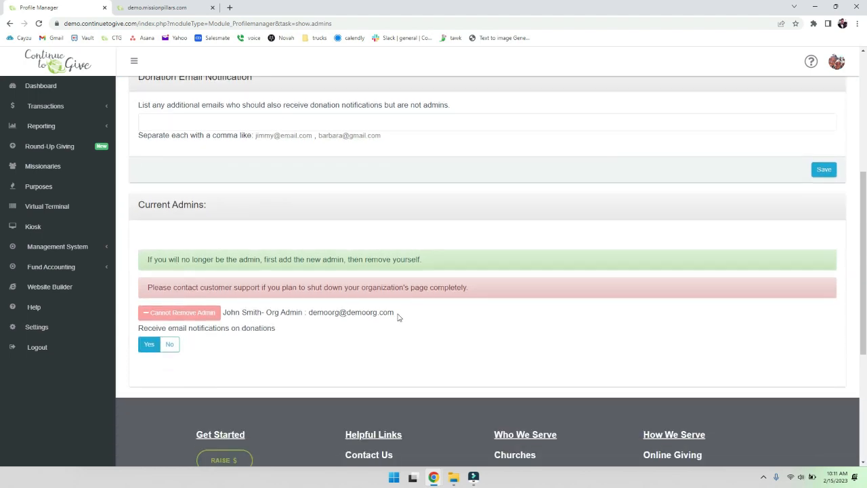
click(487, 122)
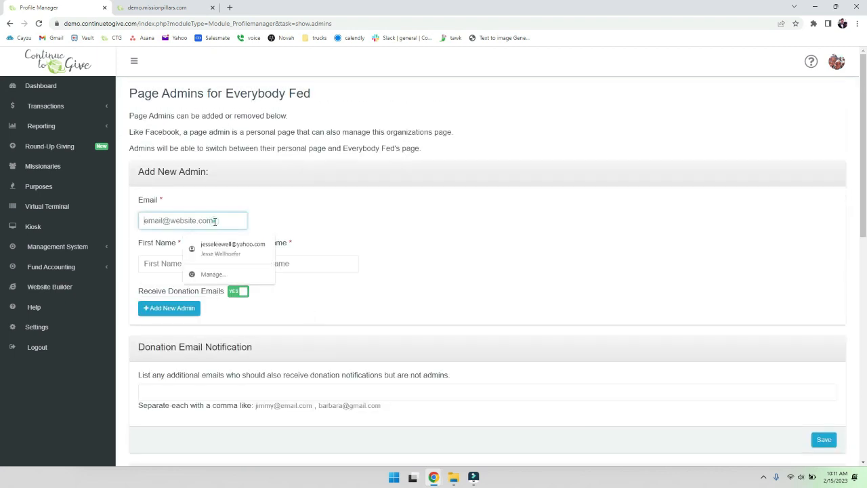
Step: Enter Tom Hanks and his demoorg email in Add New Admin and submit
text(demoorg@demoorg.com1)
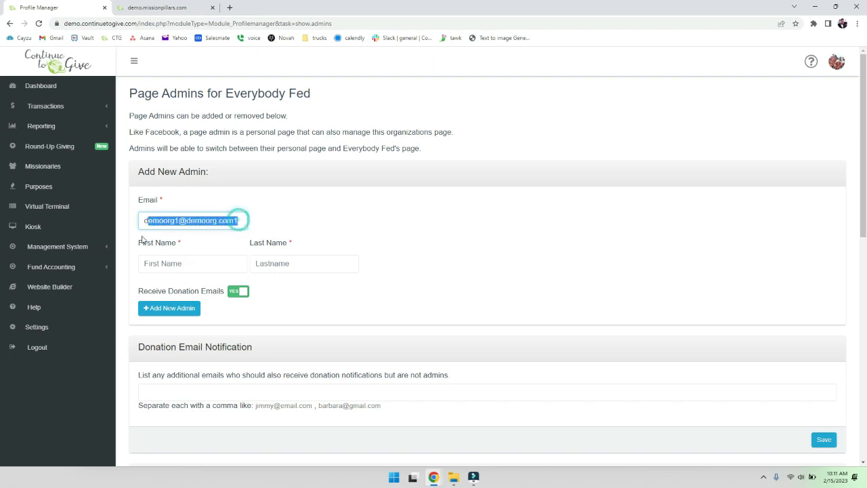
click(191, 264)
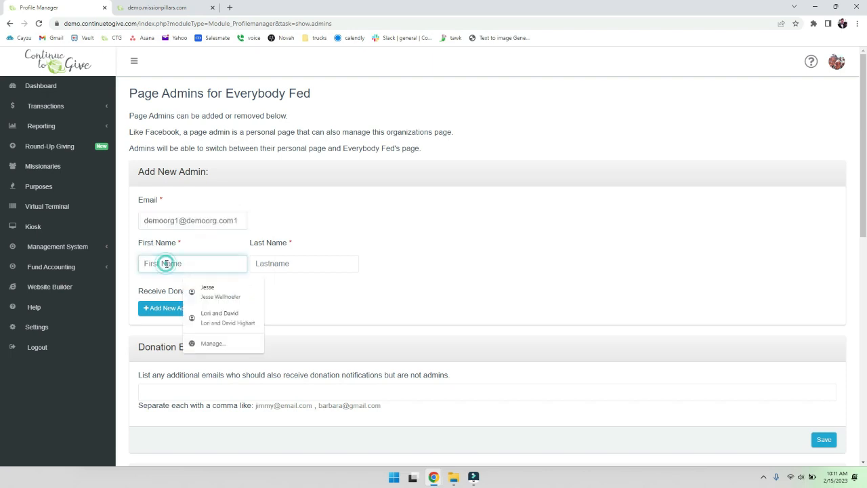
text(Han)
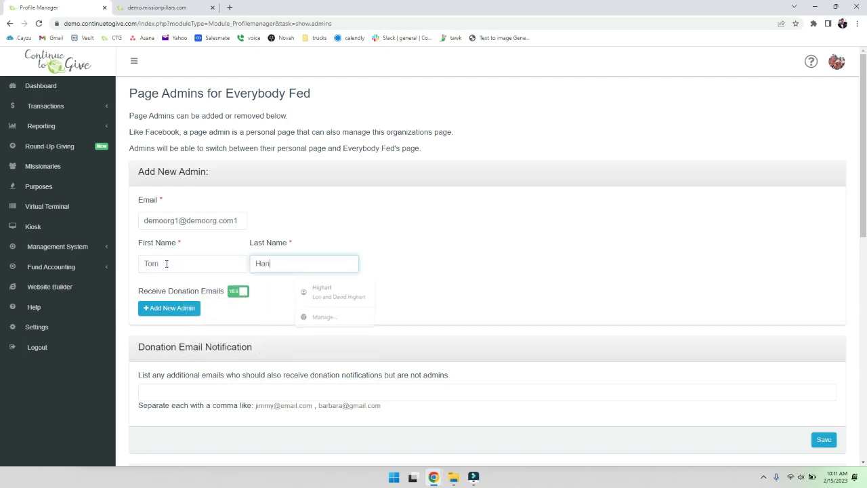
text(ks)
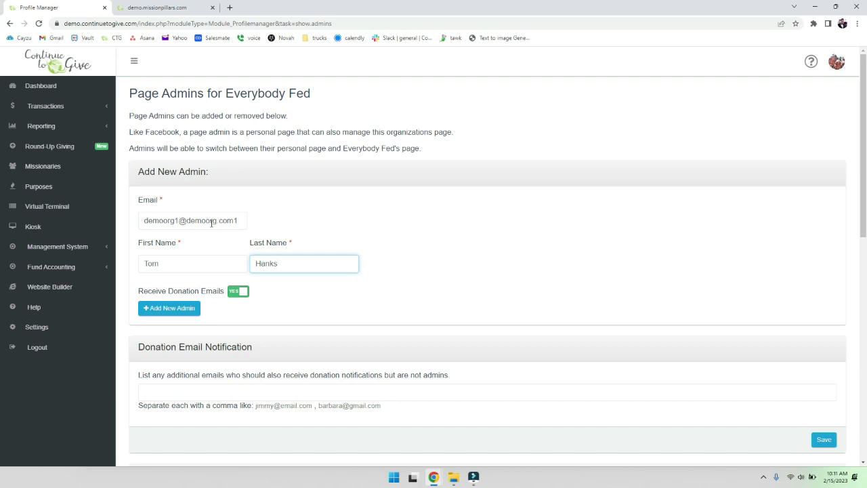
mouse_move(217, 233)
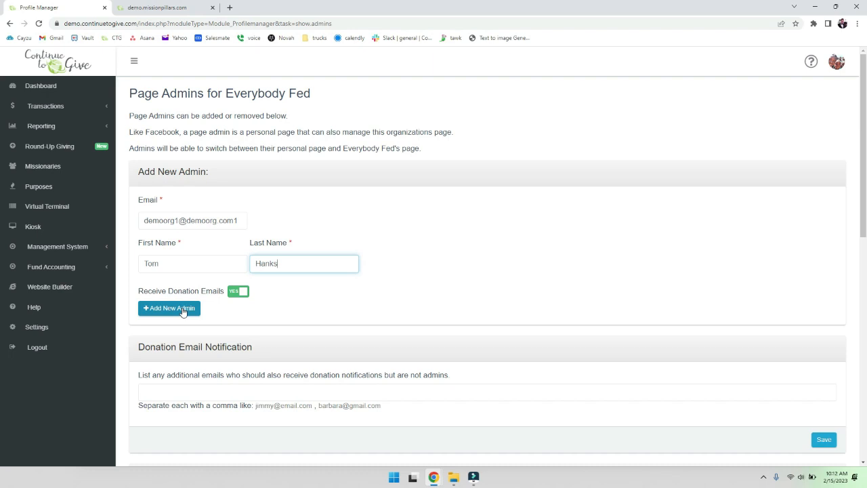
click(169, 308)
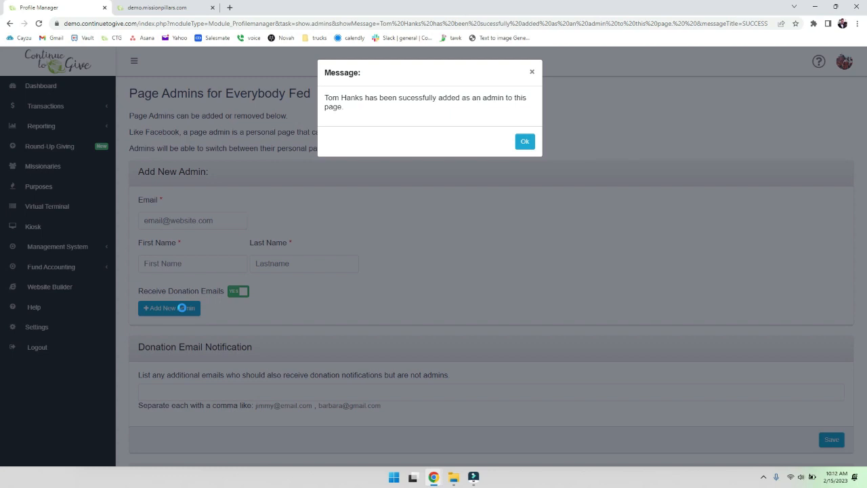
click(524, 141)
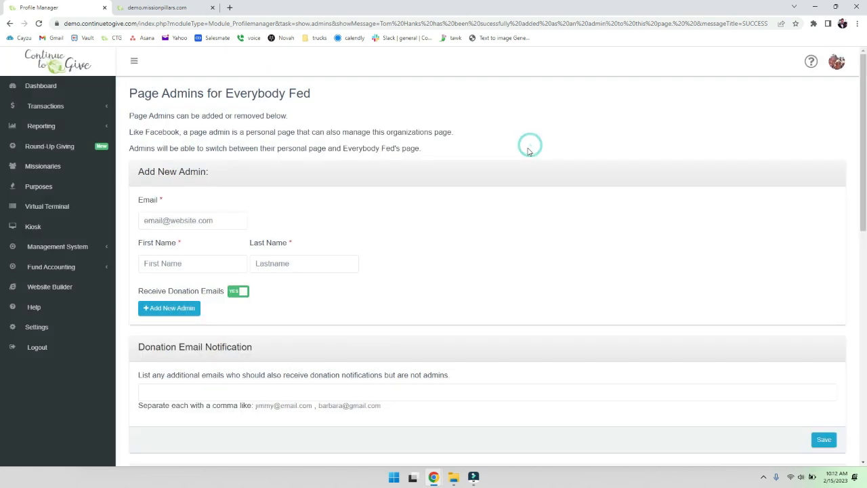
scroll(down, 3)
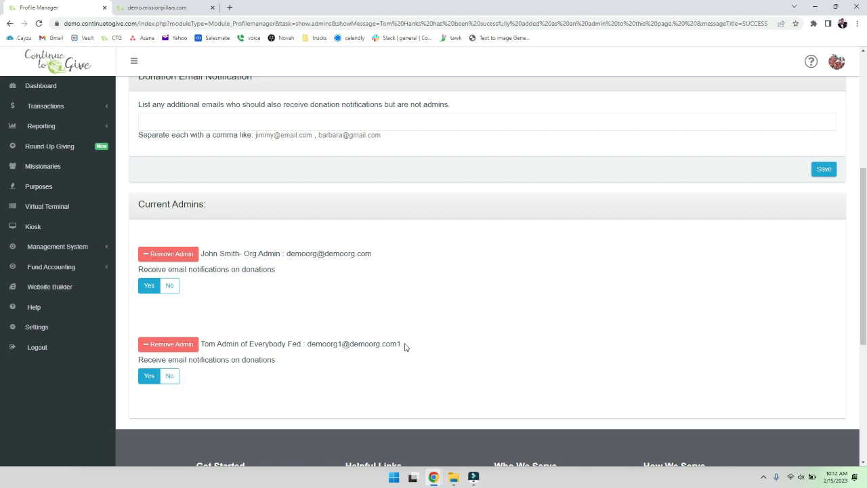
double_click(353, 343)
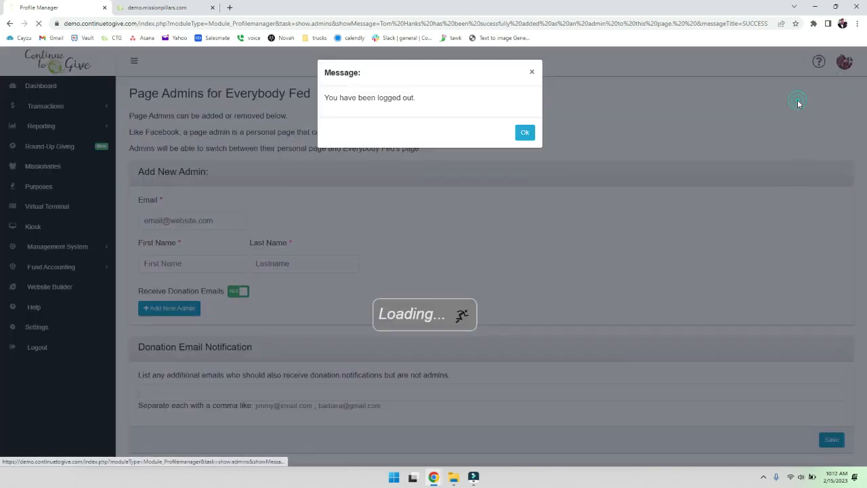
Step: Log in with Tom's new admin credentials and decline saving the password
click(525, 133)
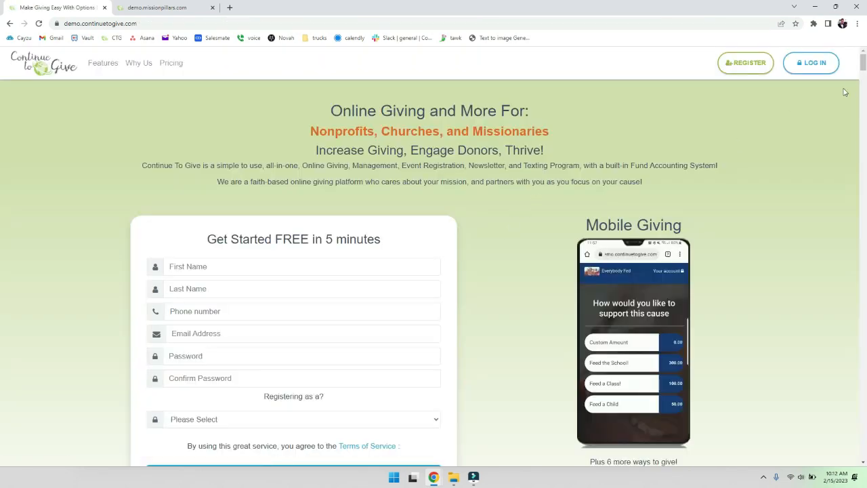
click(811, 62)
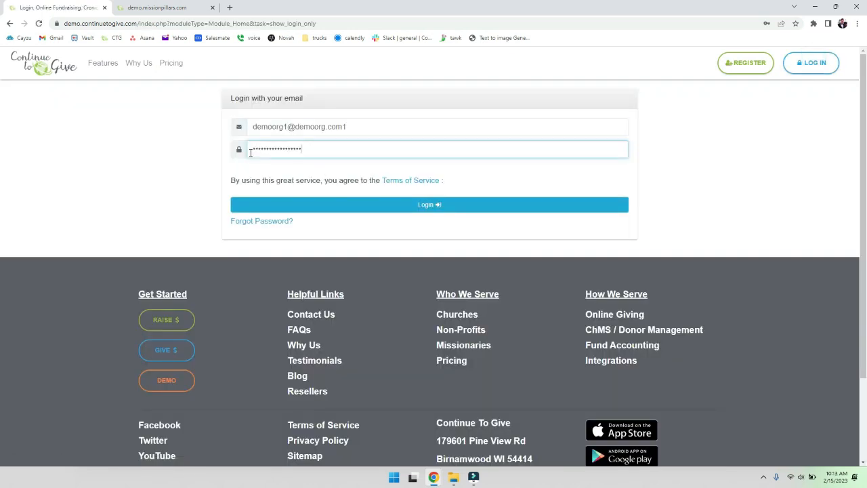
click(429, 204)
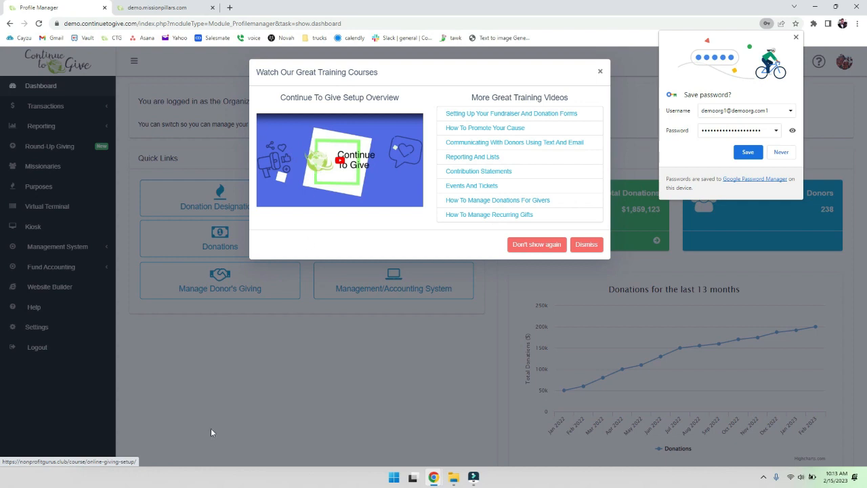
mouse_move(150, 261)
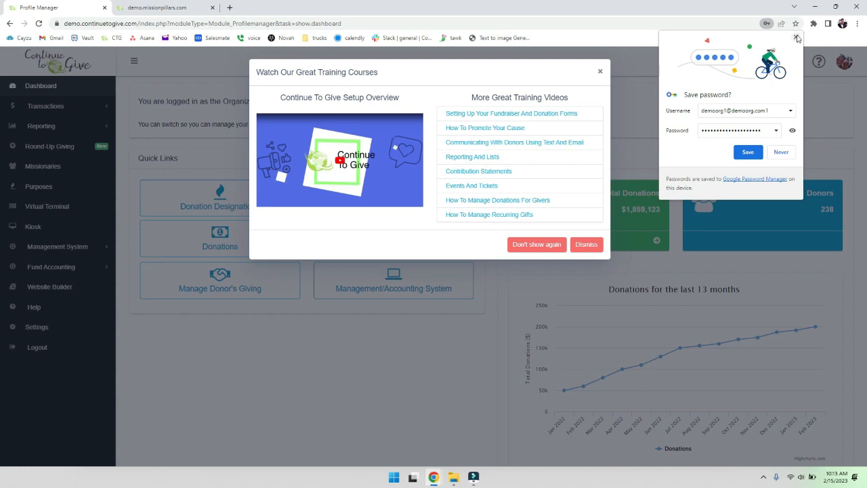
click(798, 37)
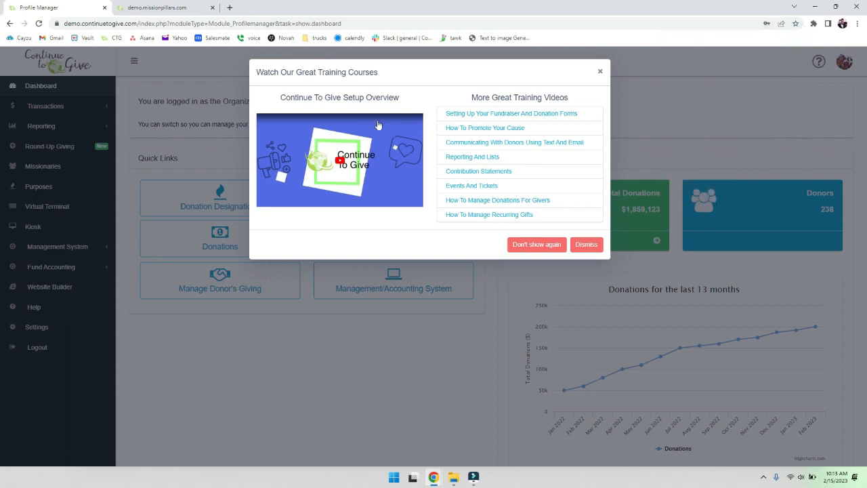
mouse_move(537, 245)
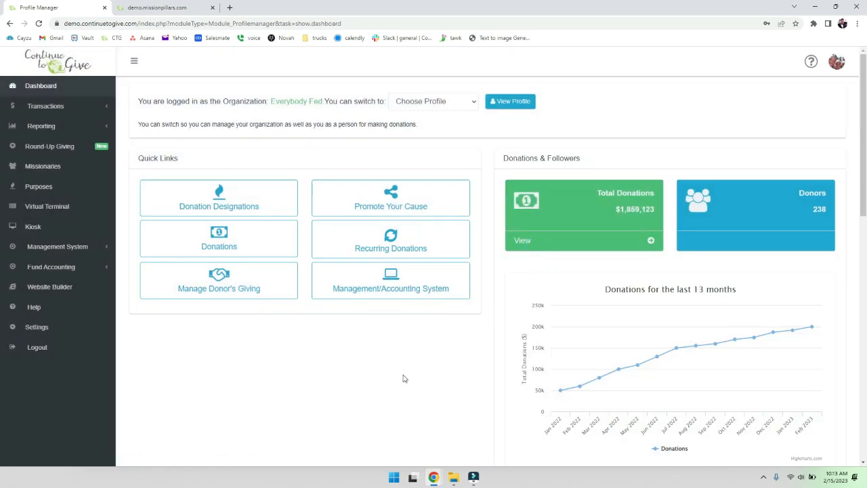
mouse_move(58, 246)
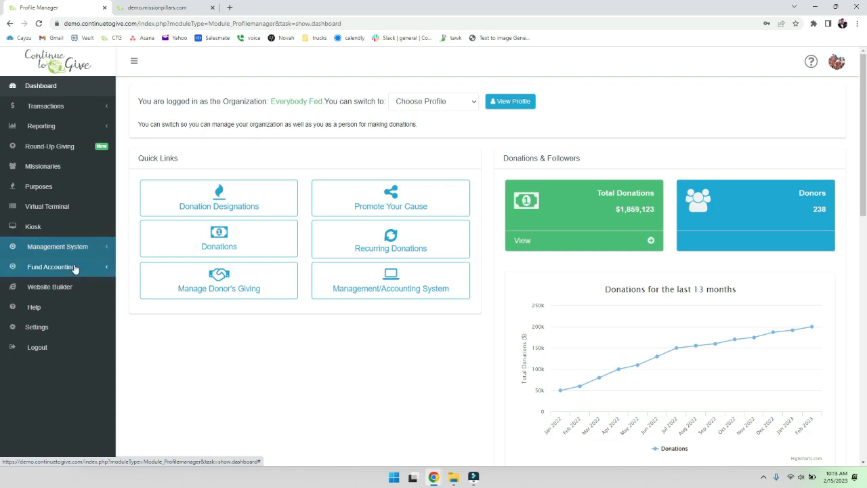
mouse_move(224, 350)
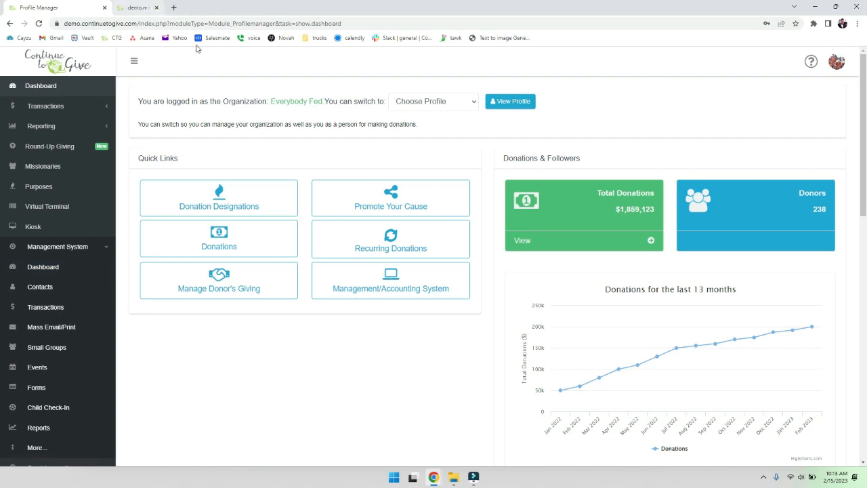
Step: From Management System > Dashboard, create the Mission Pillars account and open the Do Good Organization dashboard
click(43, 267)
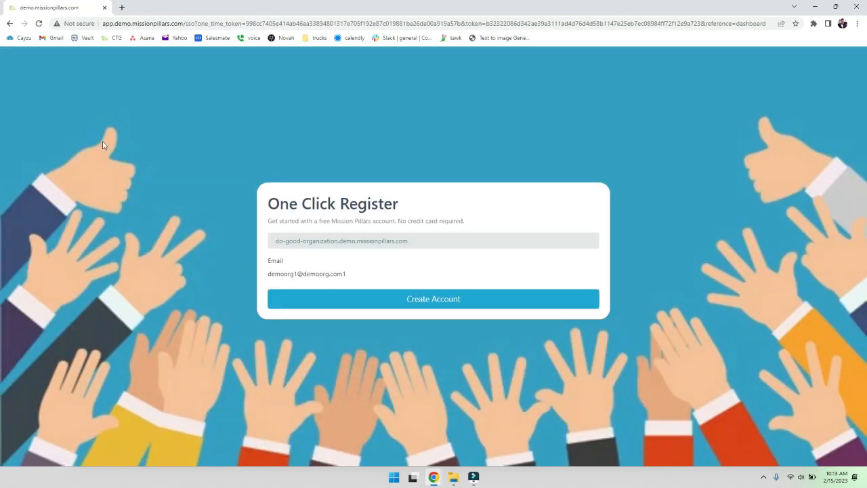
mouse_move(339, 178)
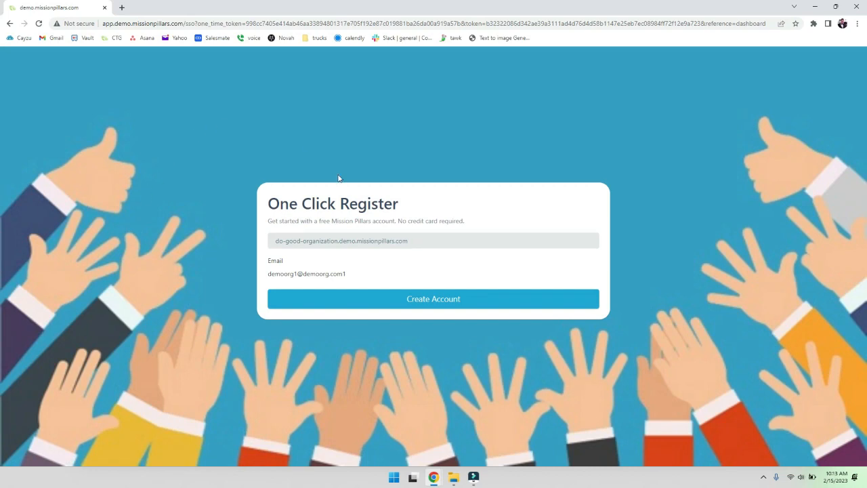
click(433, 299)
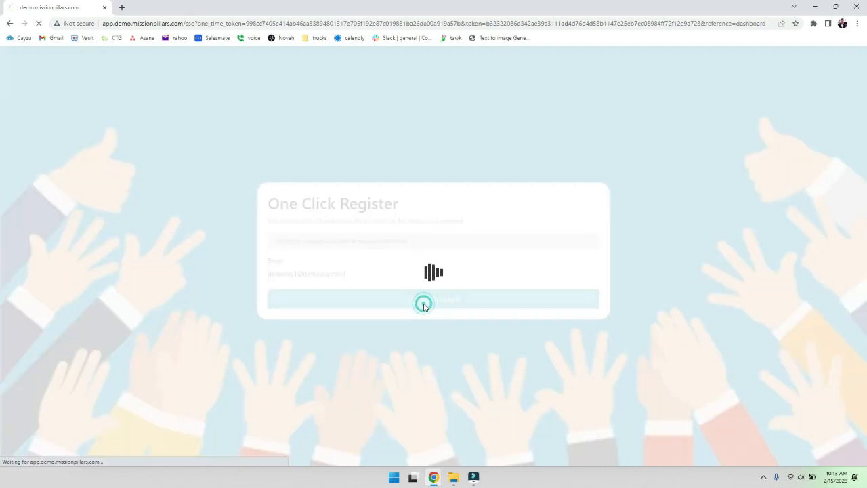
click(433, 300)
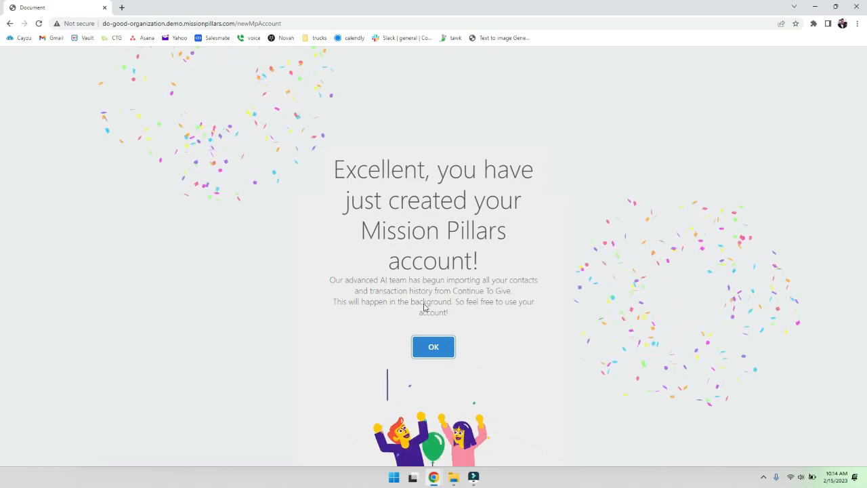
click(433, 346)
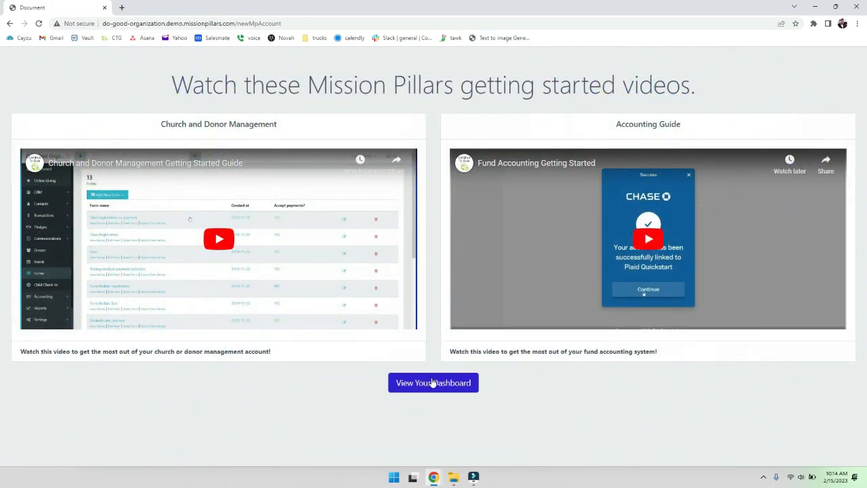
click(433, 382)
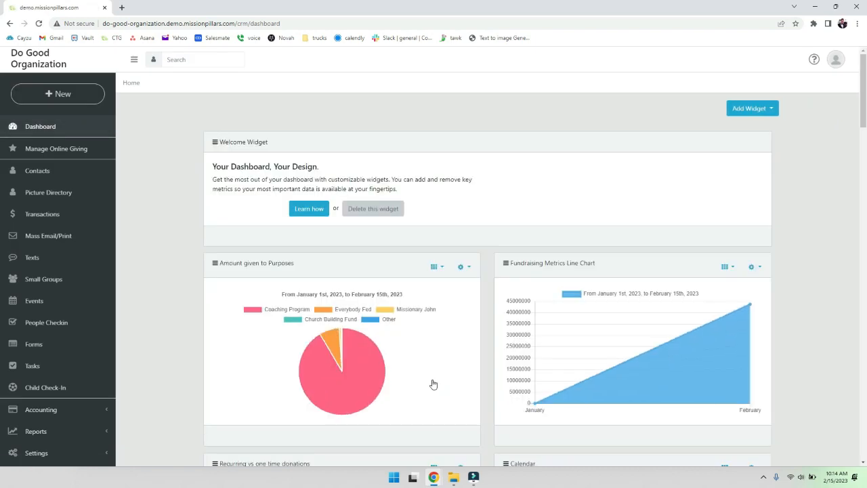
mouse_move(154, 204)
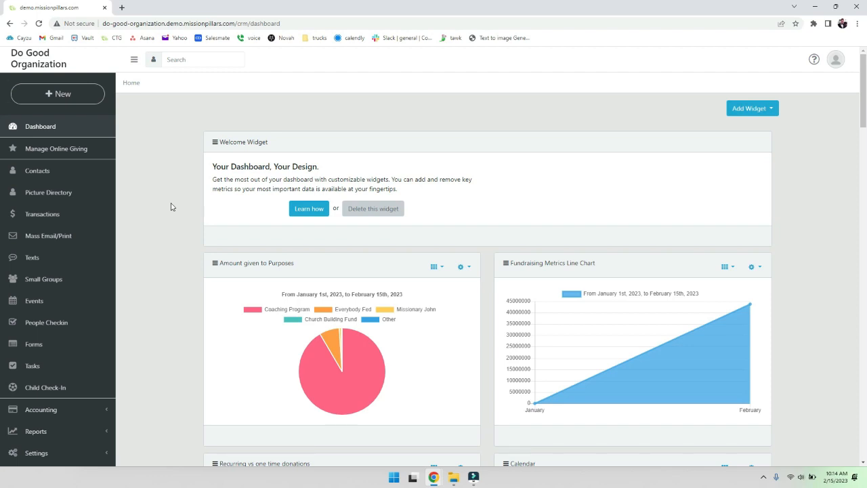
mouse_move(168, 222)
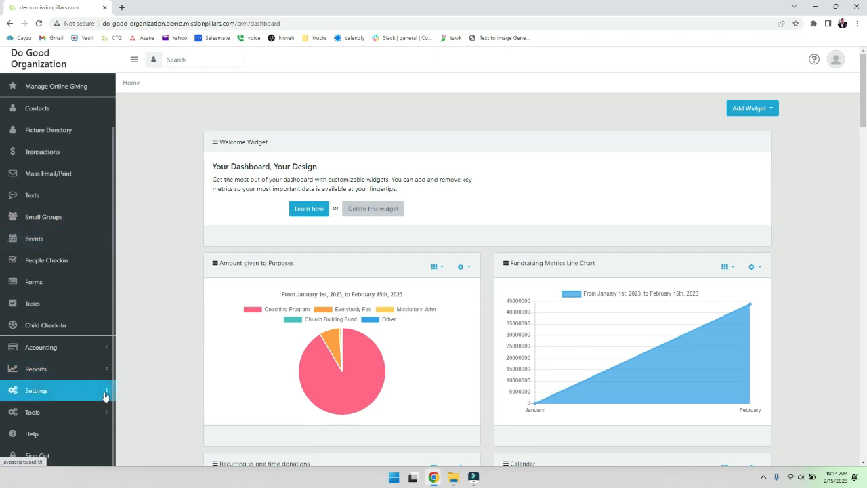
Step: Open Settings > Roles to list the Do Good Organization roles
click(35, 390)
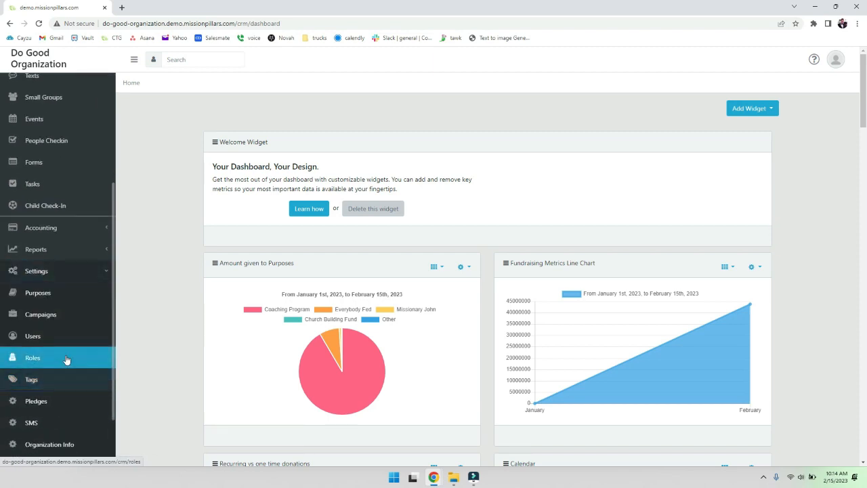
click(33, 357)
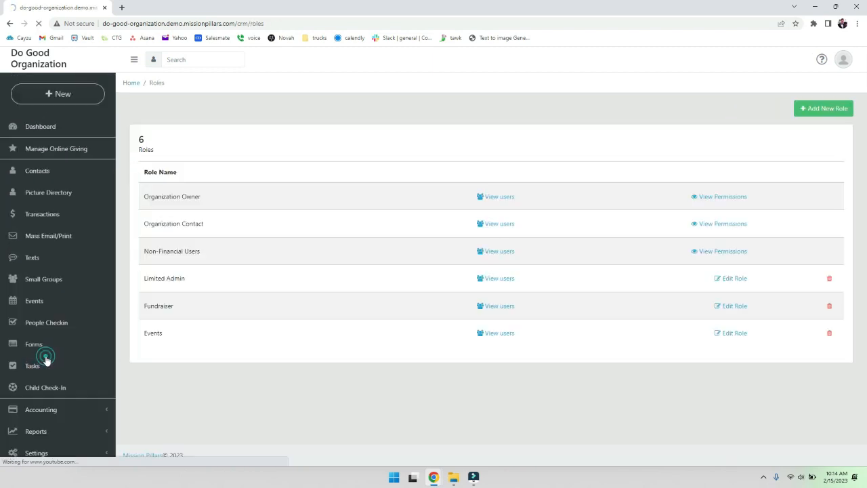
click(34, 344)
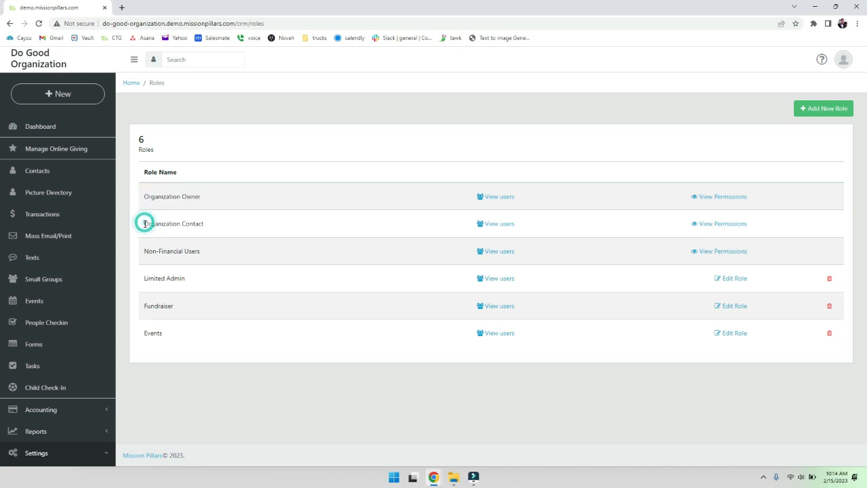
double_click(173, 224)
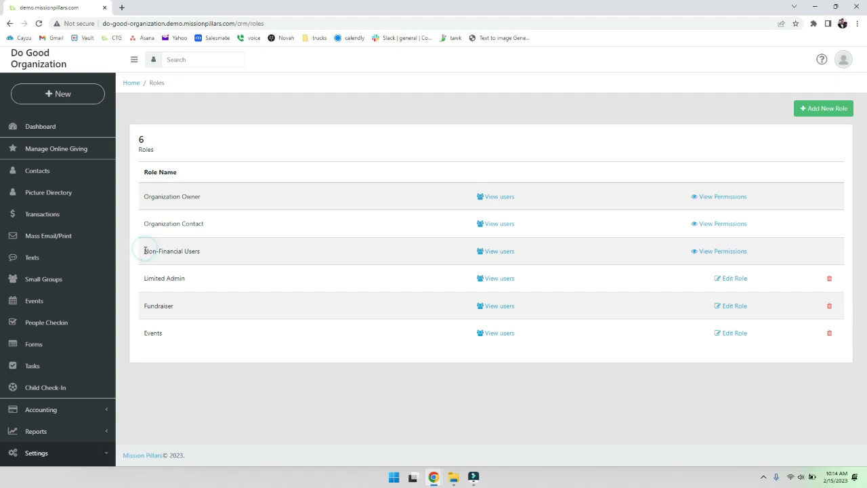
double_click(171, 251)
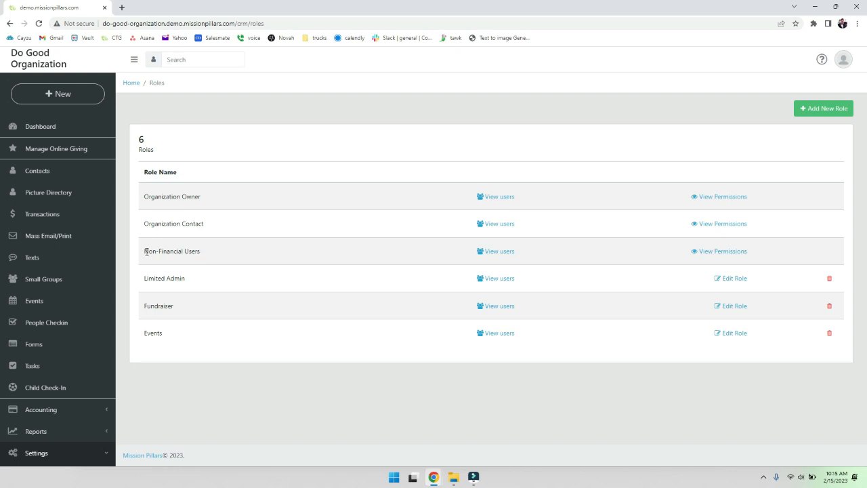
double_click(171, 250)
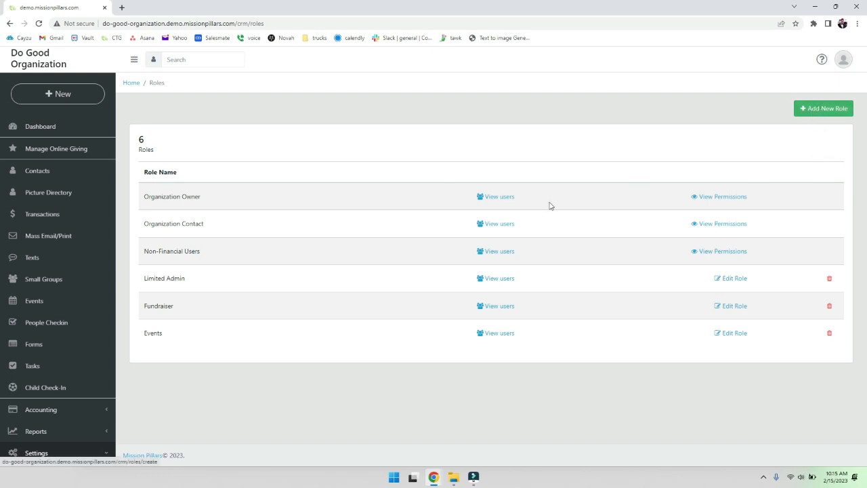
double_click(164, 277)
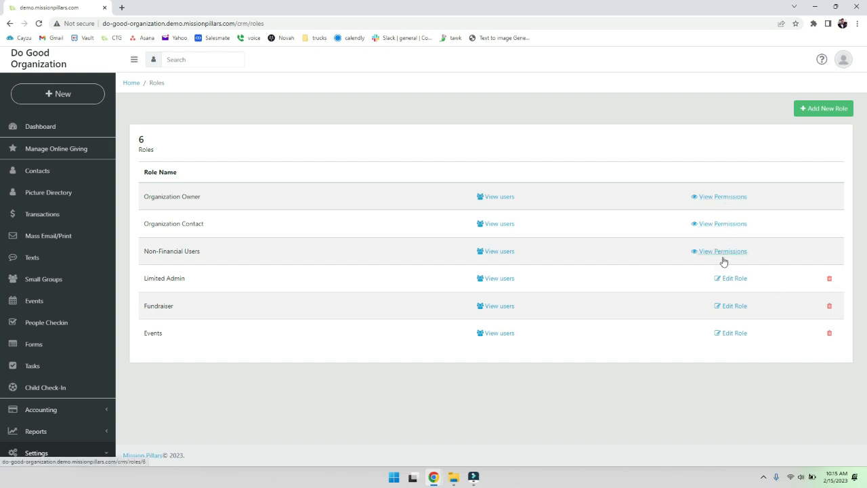
mouse_move(723, 261)
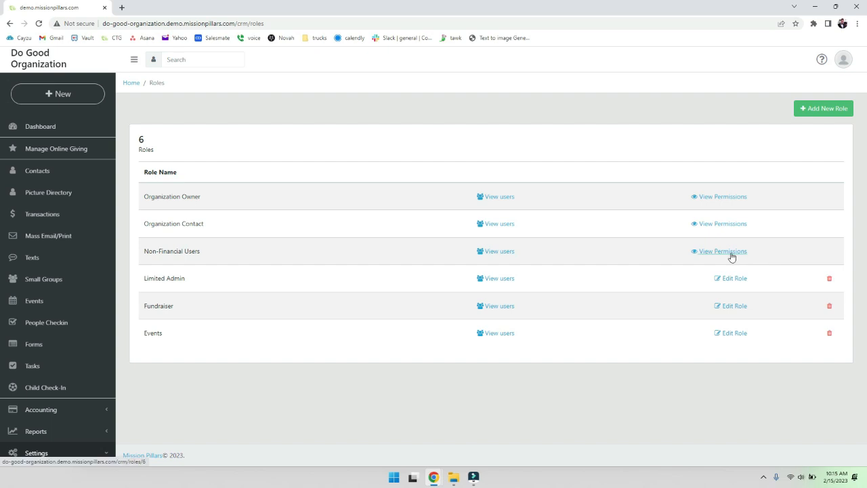
Step: Scroll through Non-Financial Users permissions: contact, events and list access, no accounting
click(723, 250)
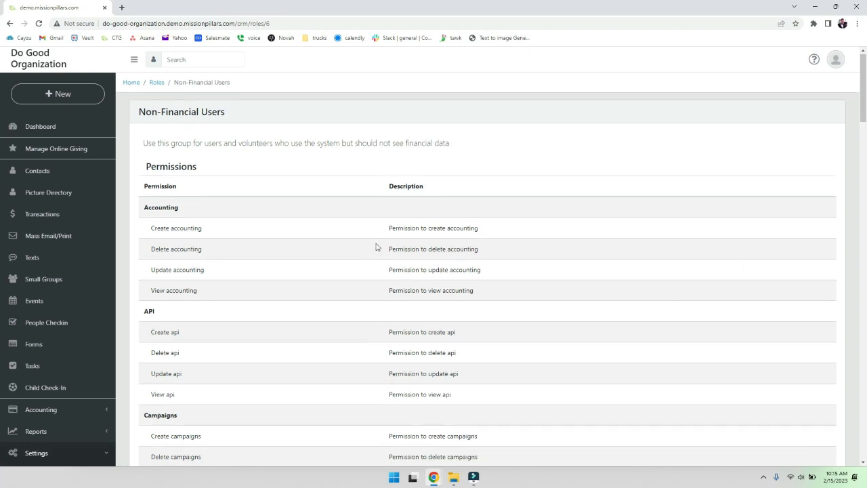
scroll(down, 3)
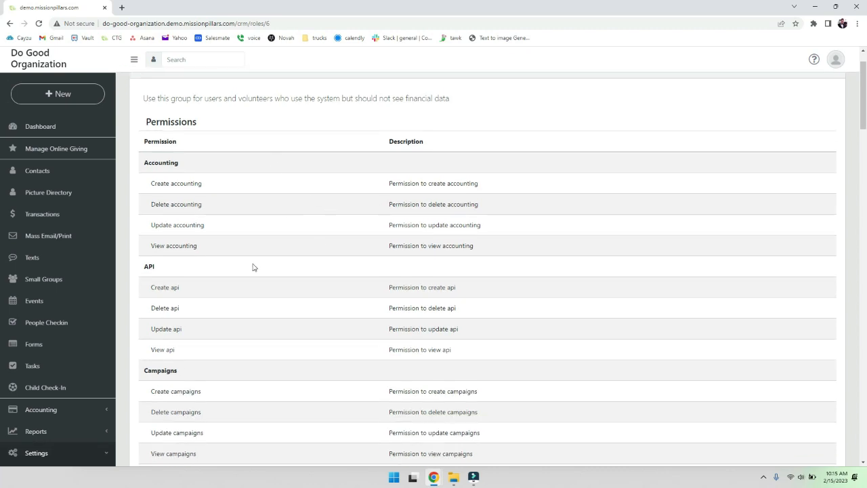
scroll(down, 3)
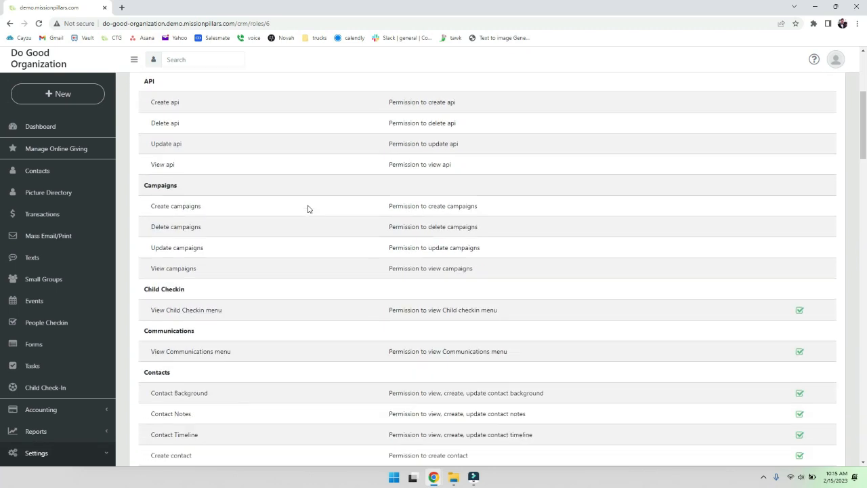
scroll(down, 3)
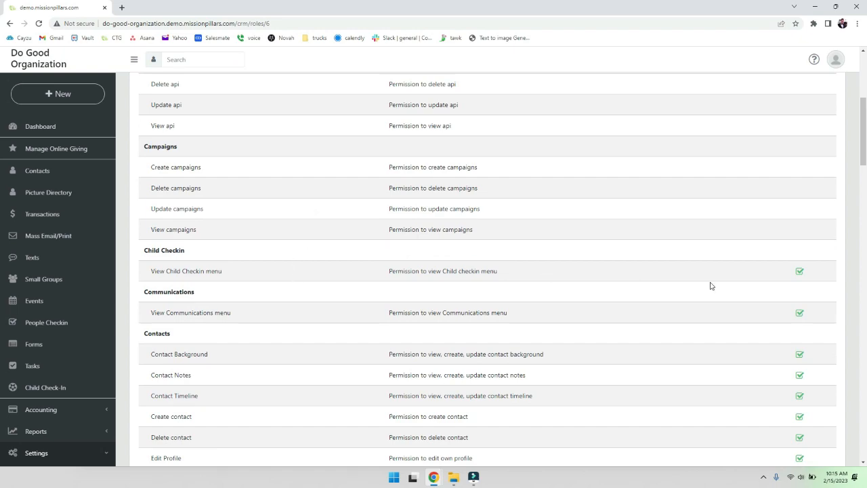
scroll(down, 3)
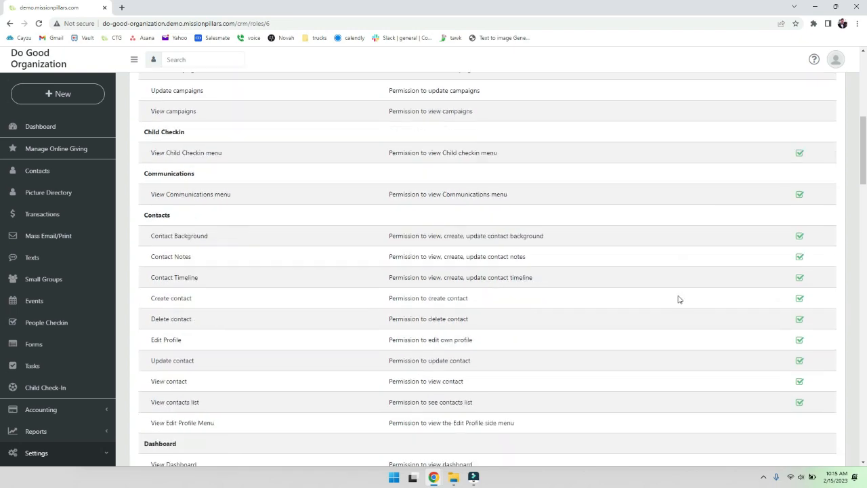
scroll(down, 3)
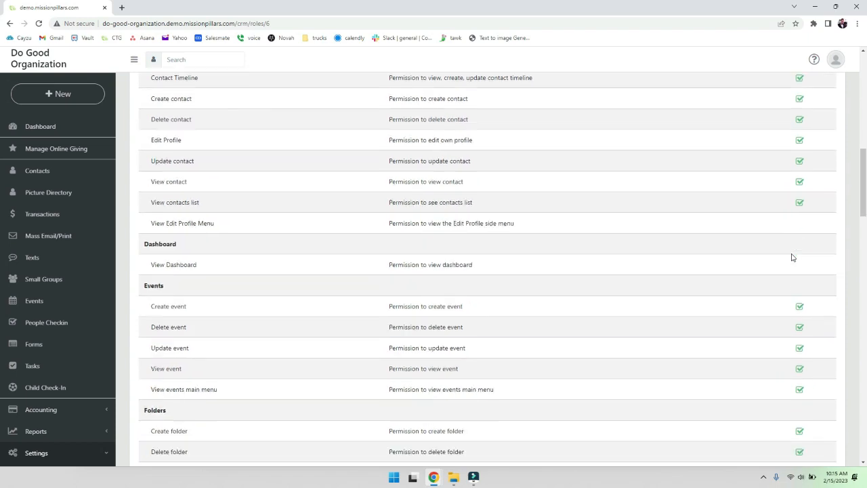
scroll(down, 3)
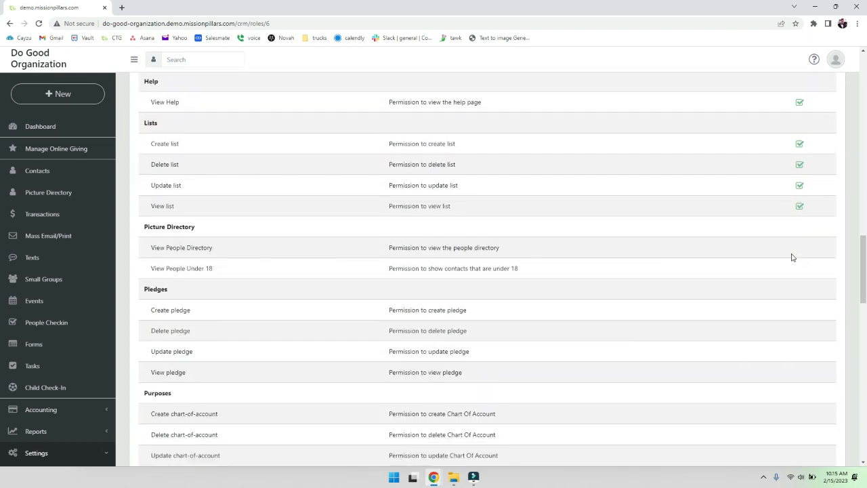
scroll(down, 3)
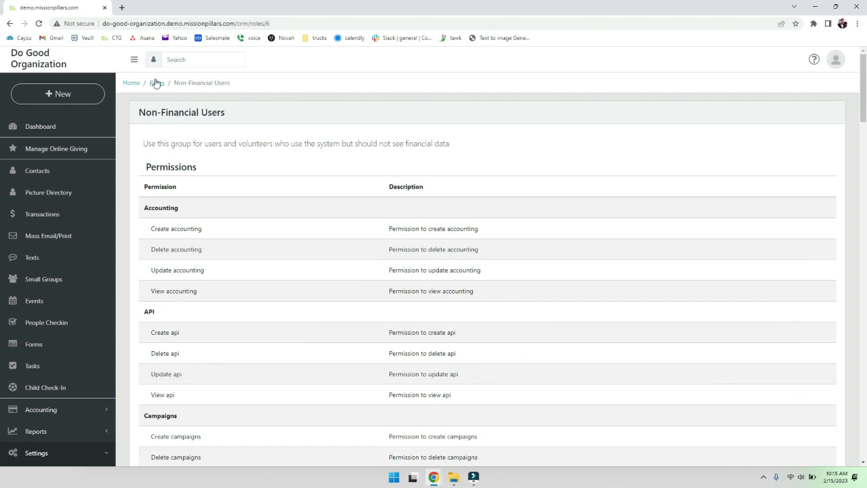
Step: Return to the six-role list and preview the blank Add New Role form
click(156, 82)
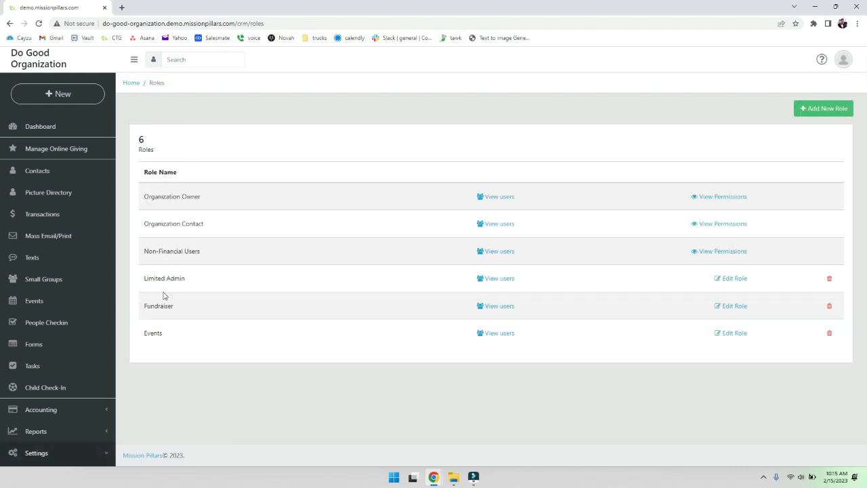
mouse_move(737, 135)
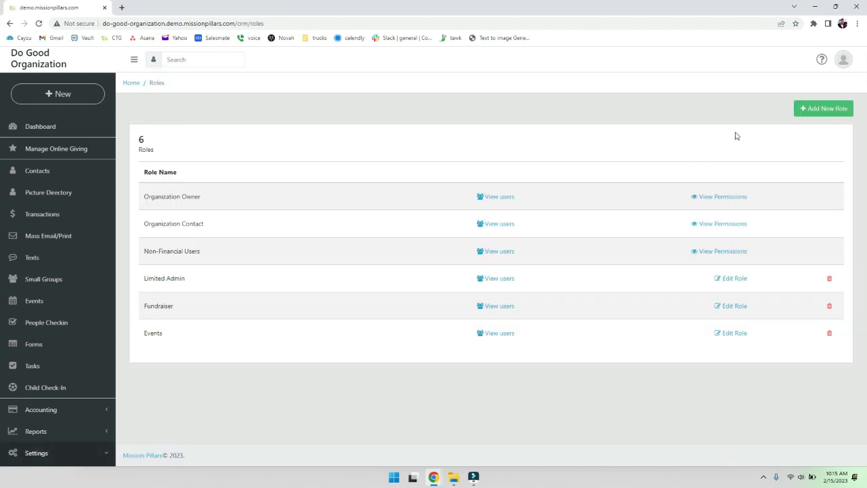
click(823, 108)
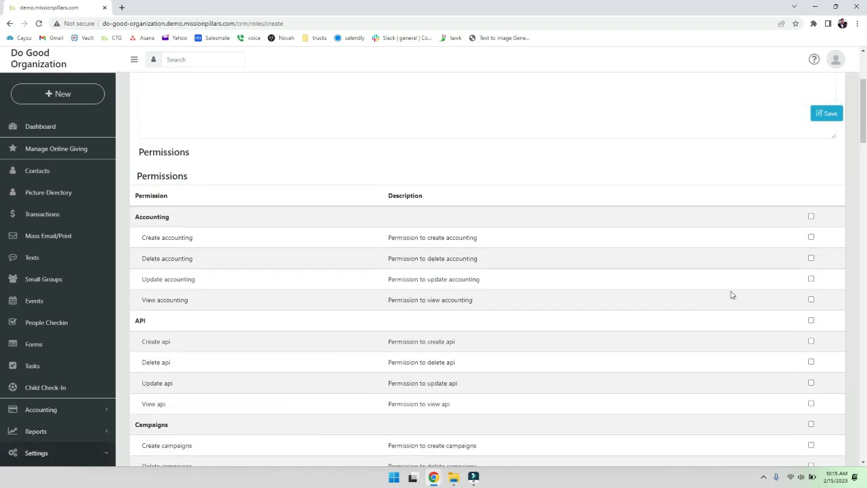
scroll(up, 3)
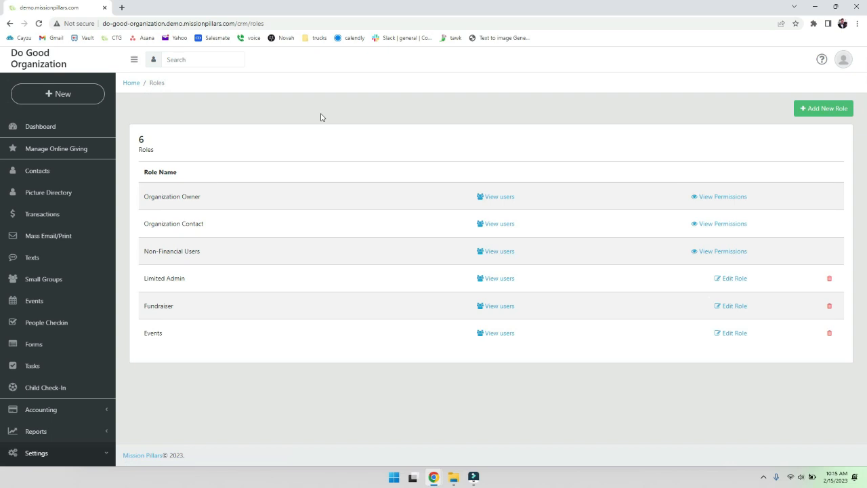
mouse_move(217, 253)
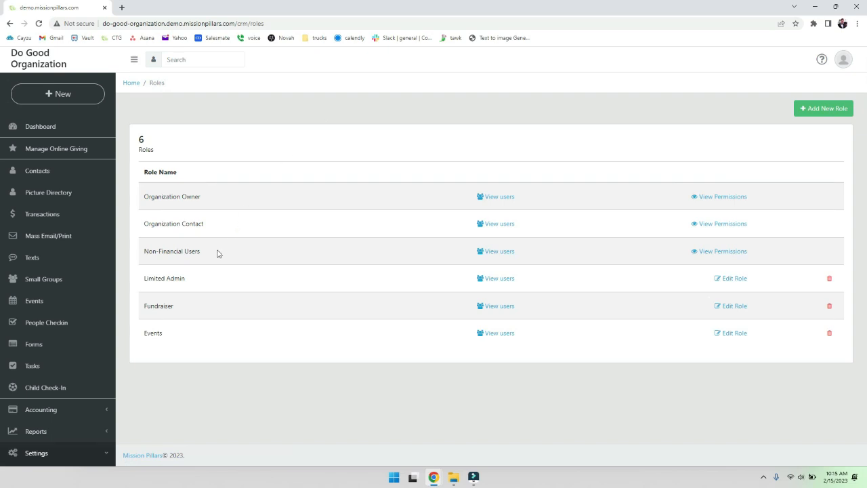
mouse_move(428, 246)
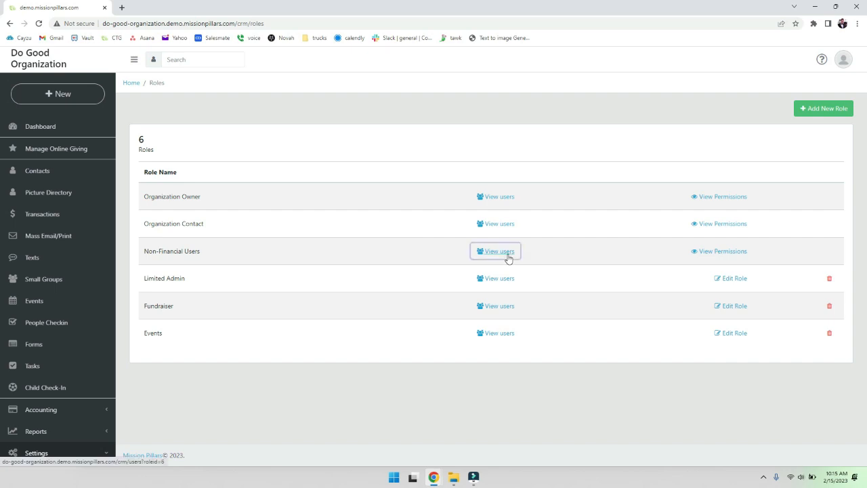
Step: List the single Non-Financial Users member, then preview the blank Add New User form
click(499, 251)
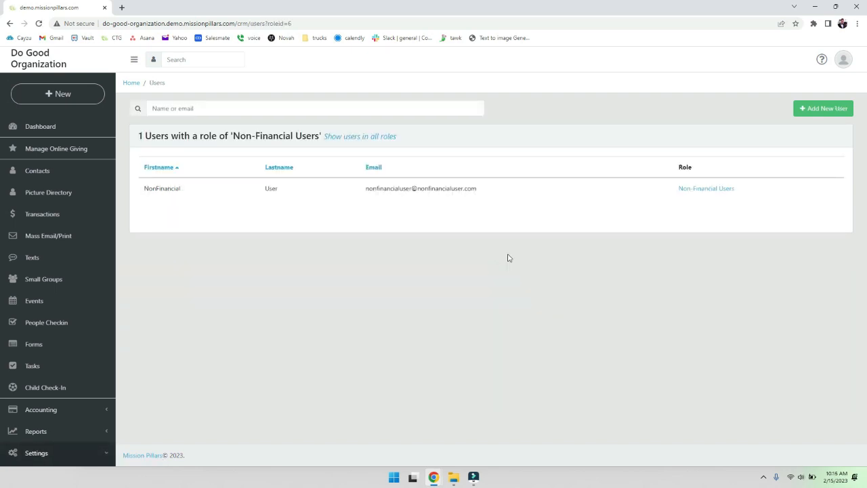
mouse_move(466, 209)
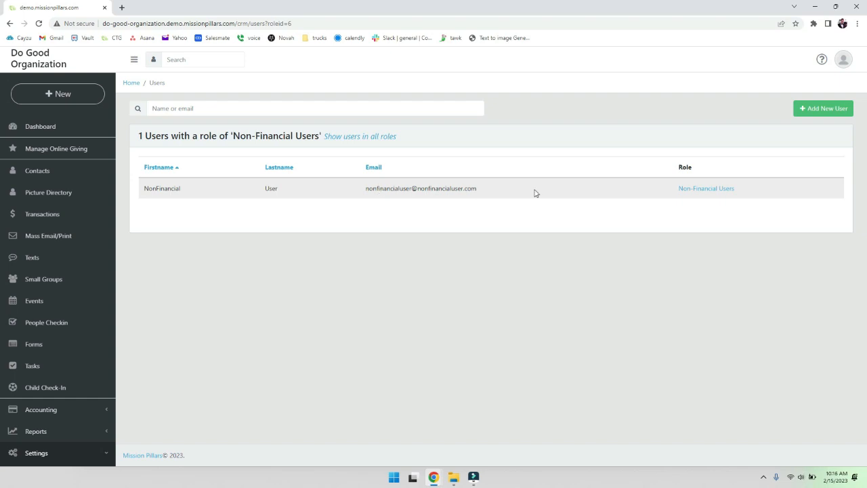
click(823, 108)
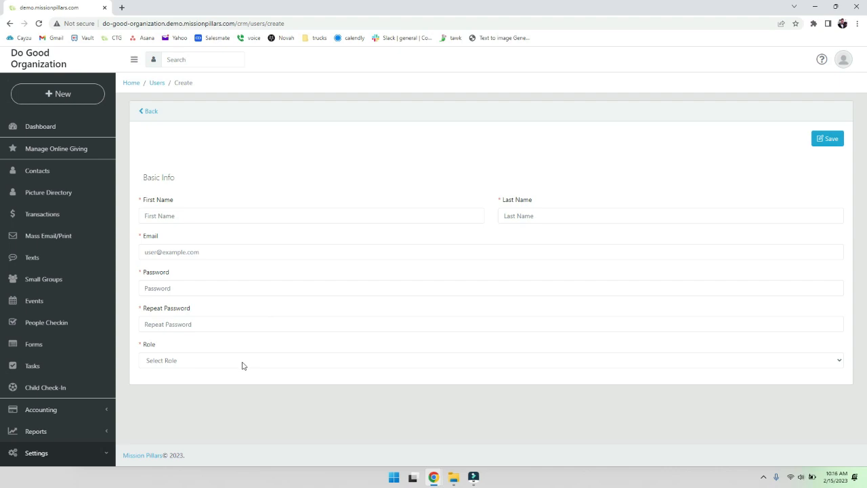
mouse_move(223, 445)
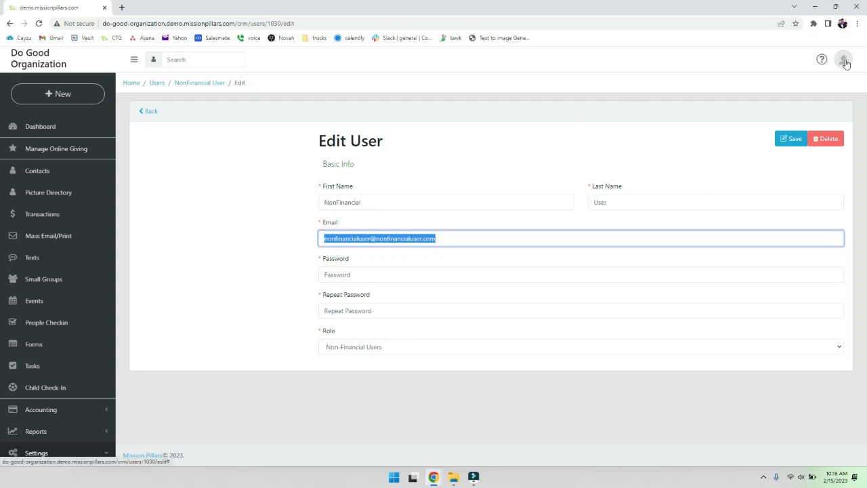
click(843, 59)
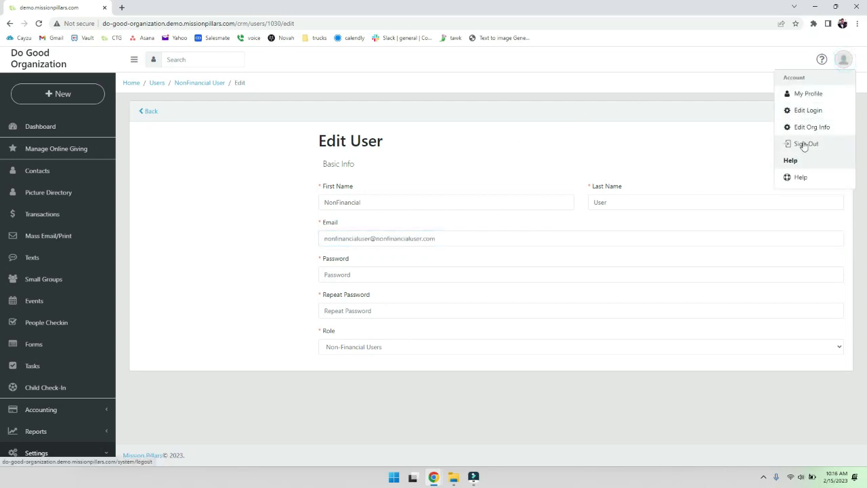
click(807, 143)
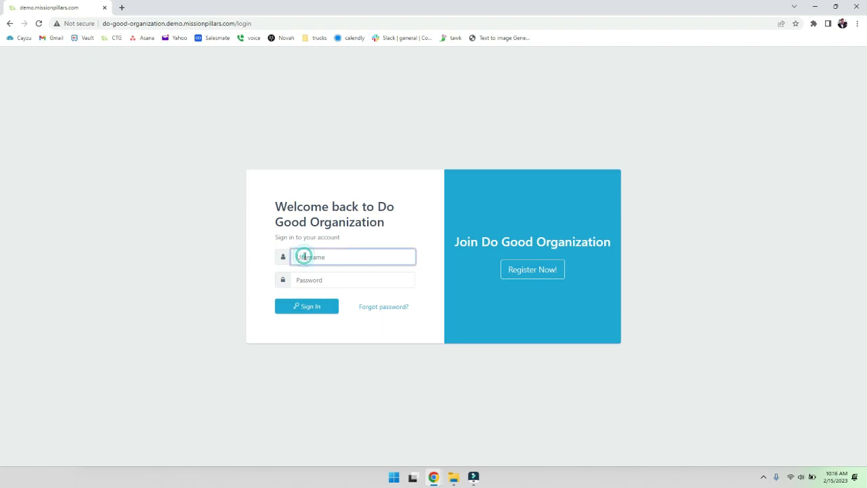
text(nonfinancialuser@nonfinancialuser.com)
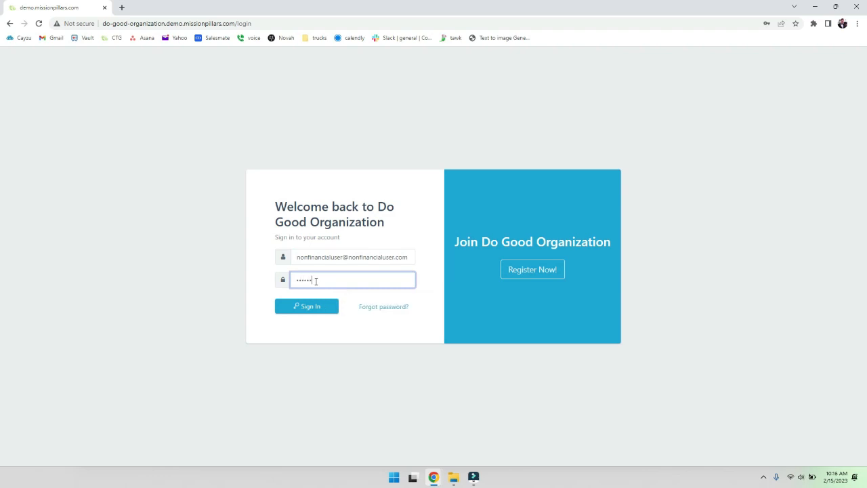
click(306, 306)
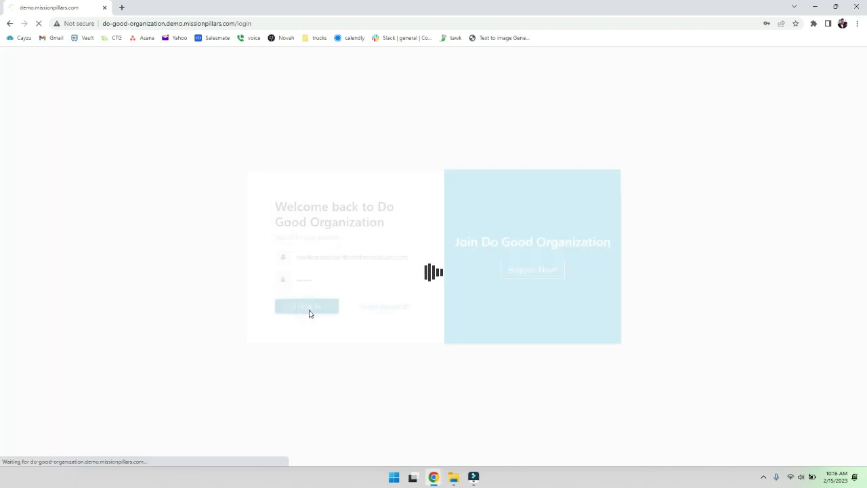
click(306, 306)
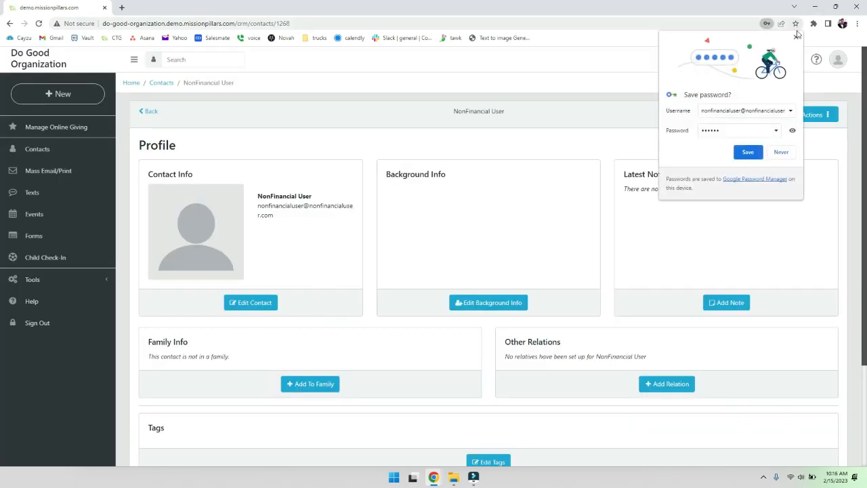
click(799, 34)
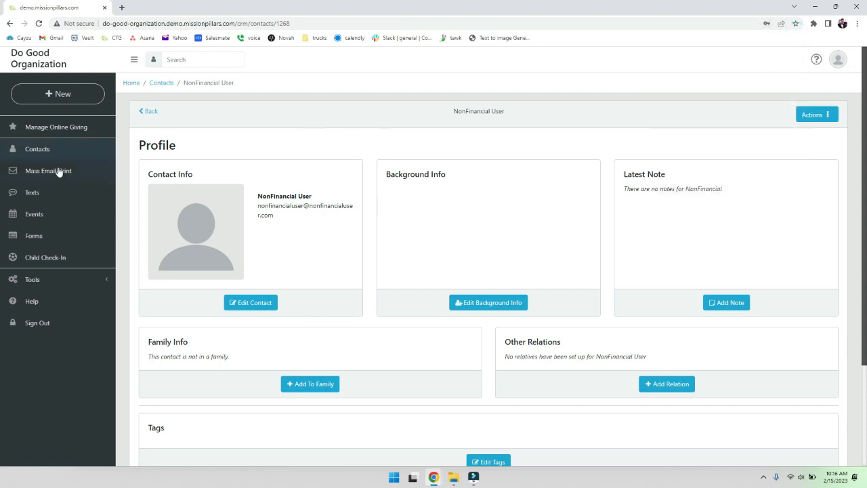
click(48, 171)
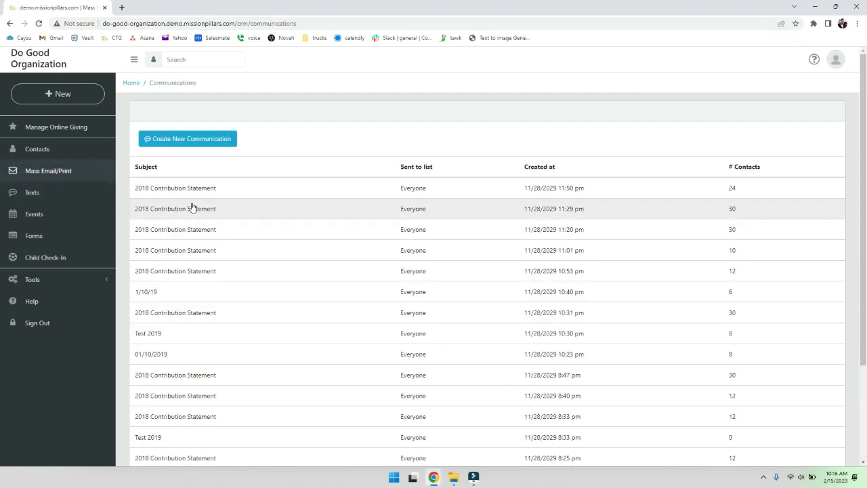
click(38, 149)
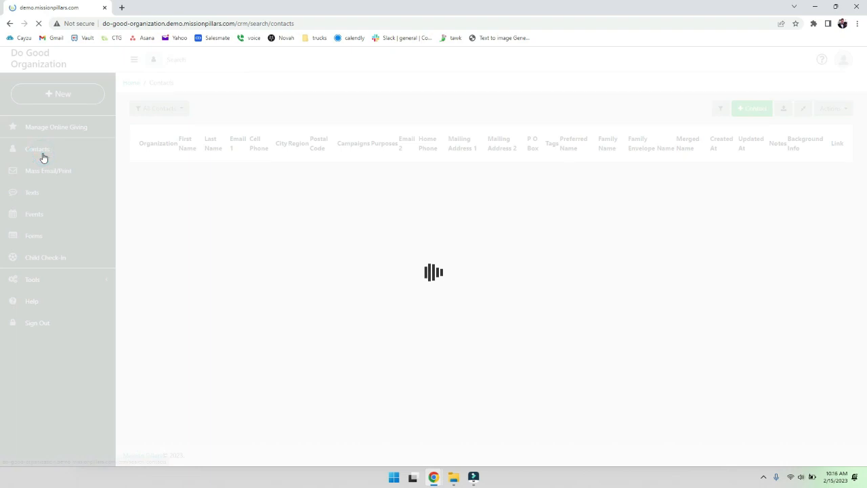
click(37, 148)
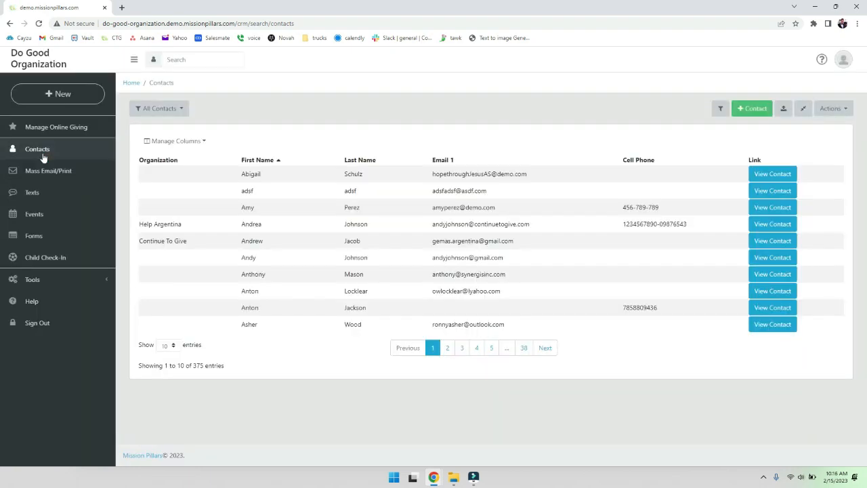
mouse_move(773, 174)
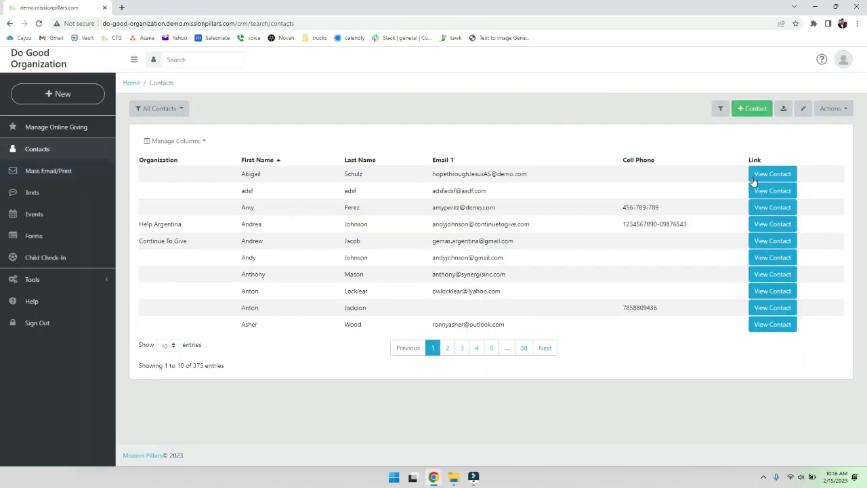
click(772, 173)
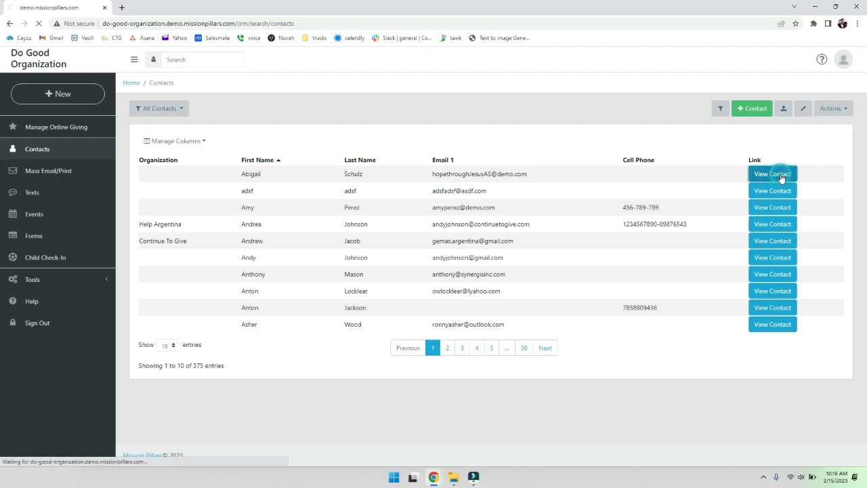
click(773, 173)
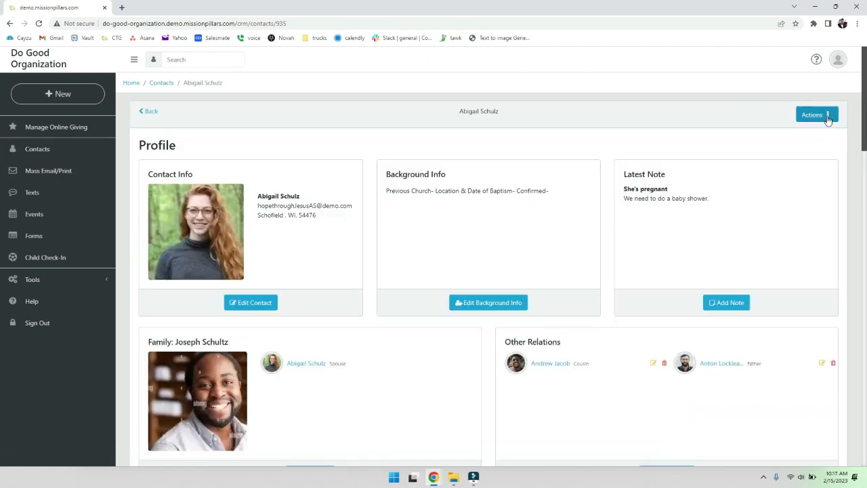
click(813, 114)
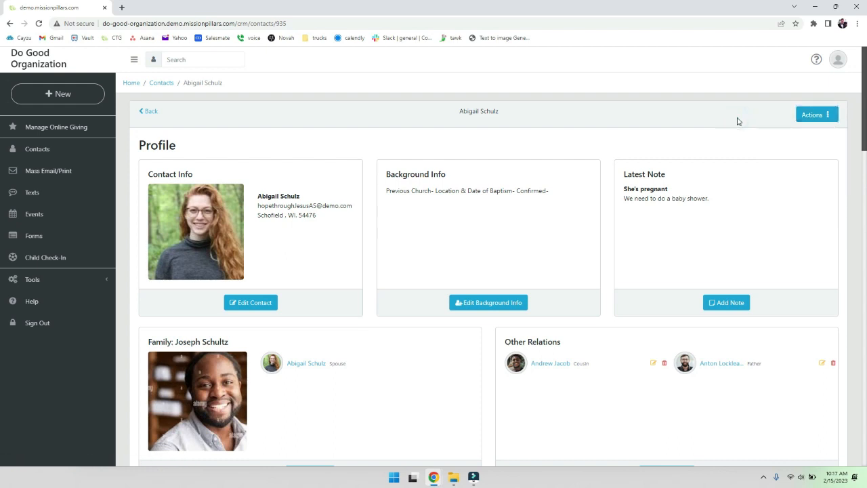
mouse_move(741, 135)
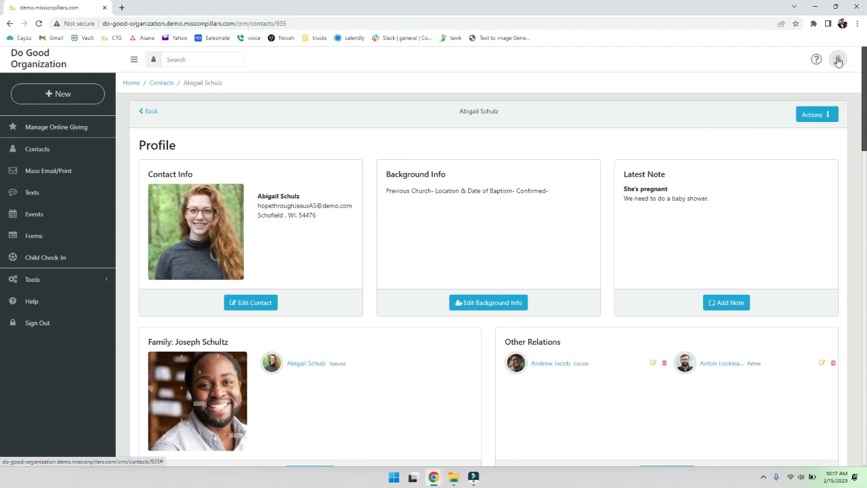
Step: Sign out of the non-financial user, log in as the giver, and decline saving the password
click(838, 58)
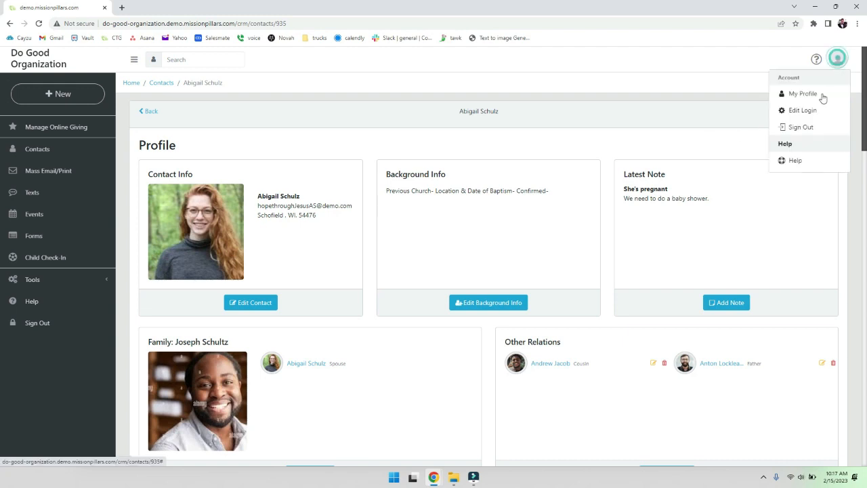
click(801, 127)
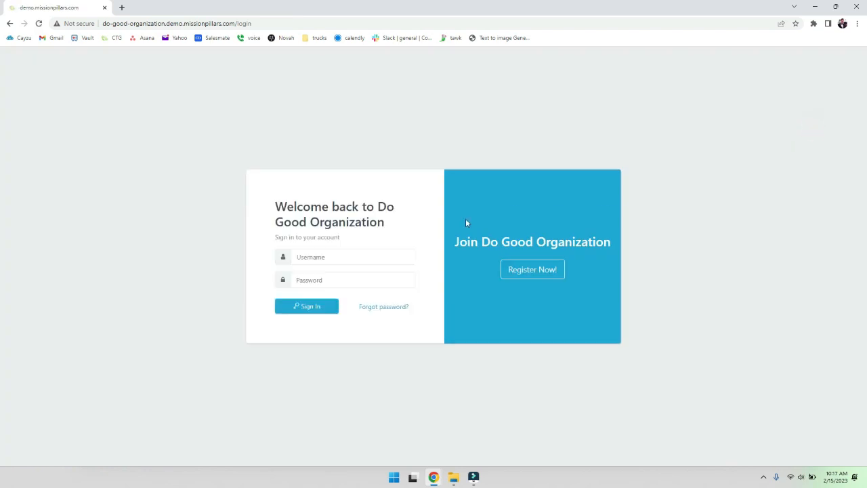
click(352, 257)
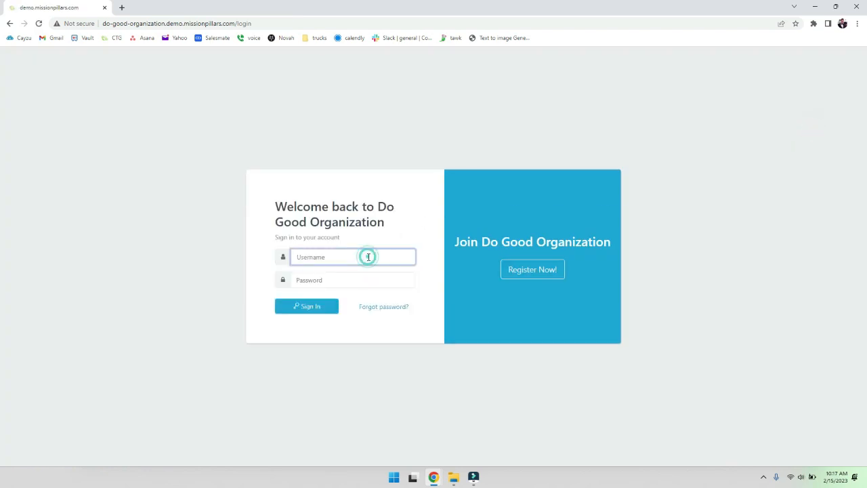
click(306, 305)
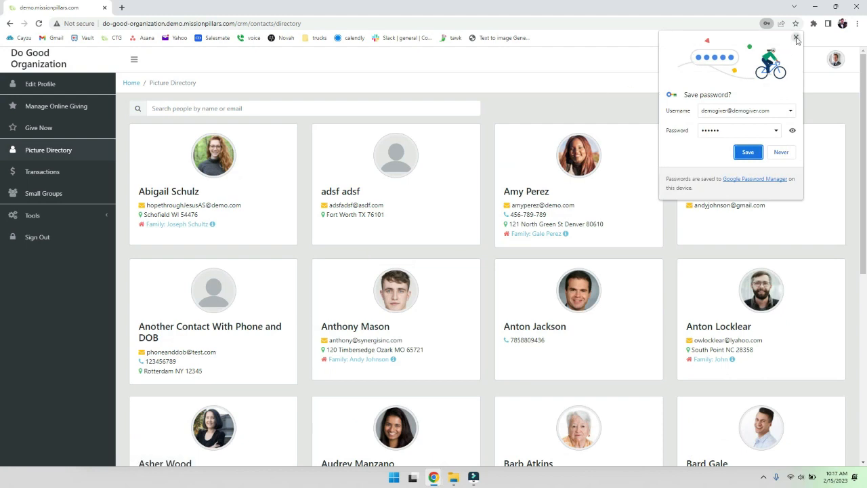
click(797, 37)
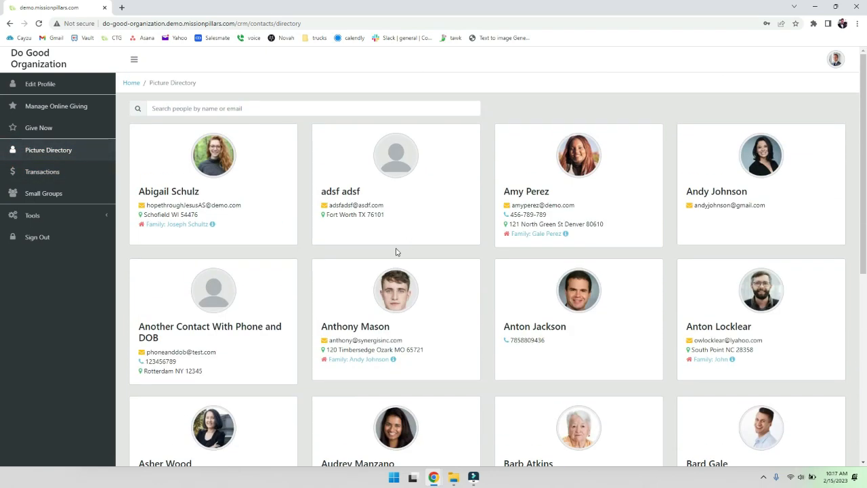
Step: Browse the giver's Transactions and Small Groups pages, then open Edit Profile
click(42, 172)
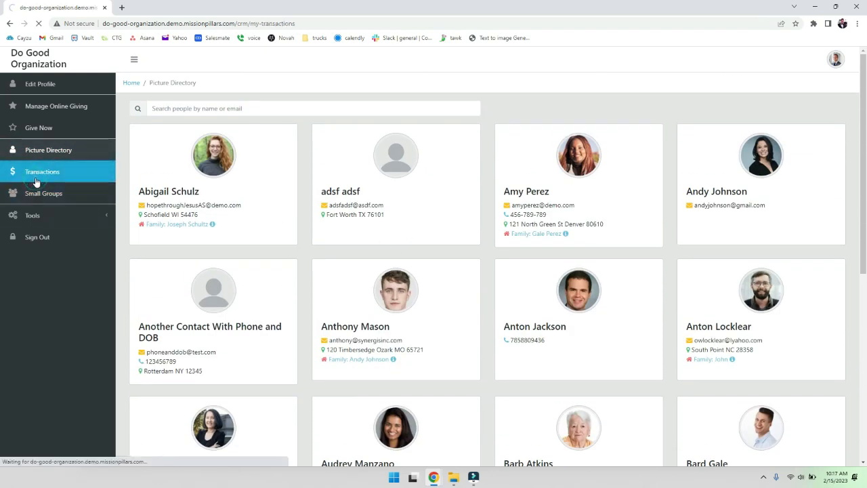
click(42, 171)
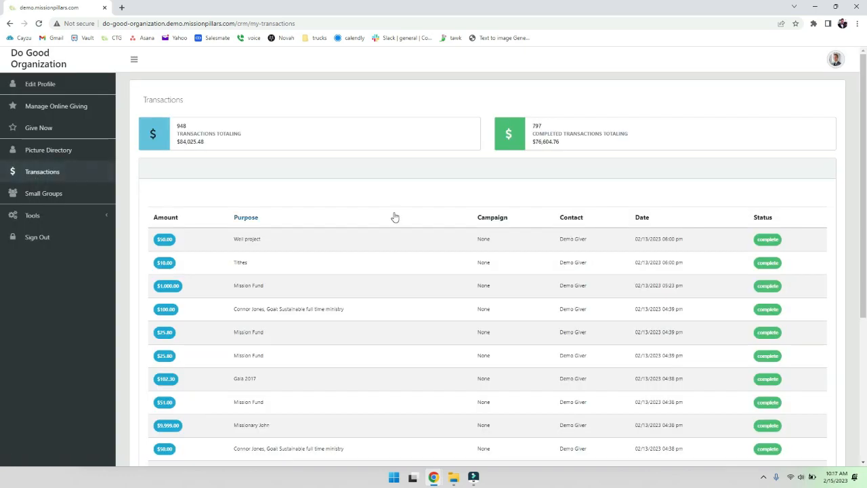
click(44, 194)
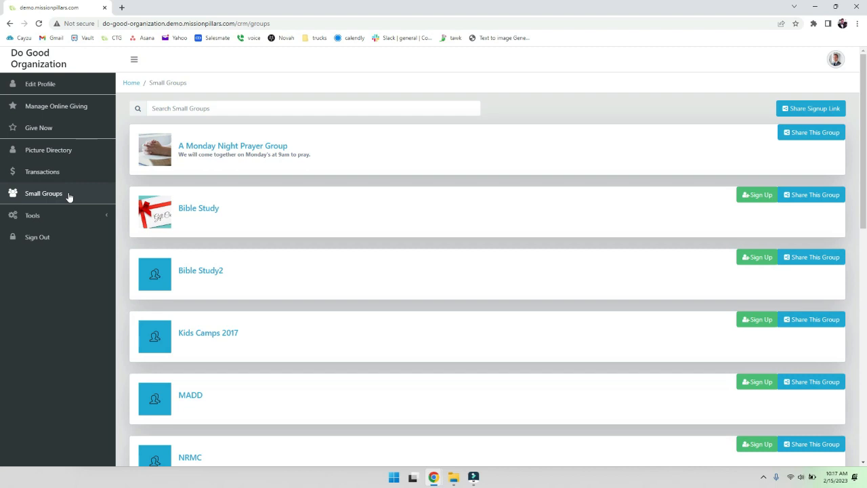
mouse_move(68, 196)
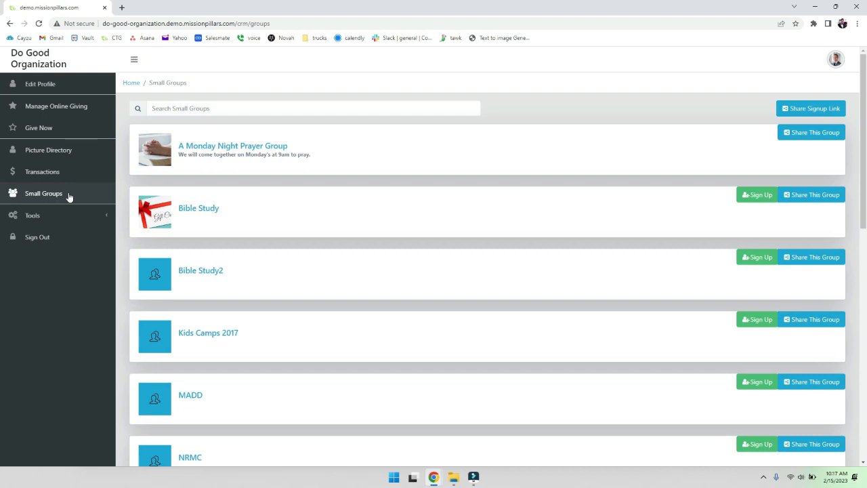
mouse_move(78, 136)
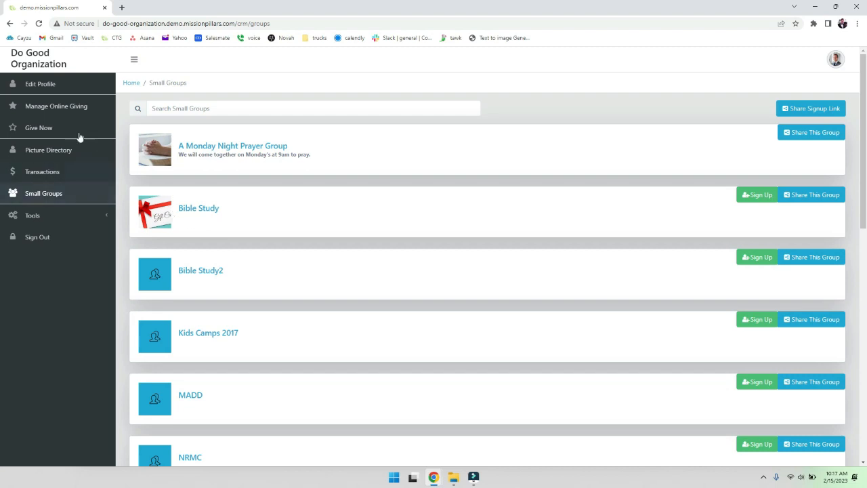
click(40, 84)
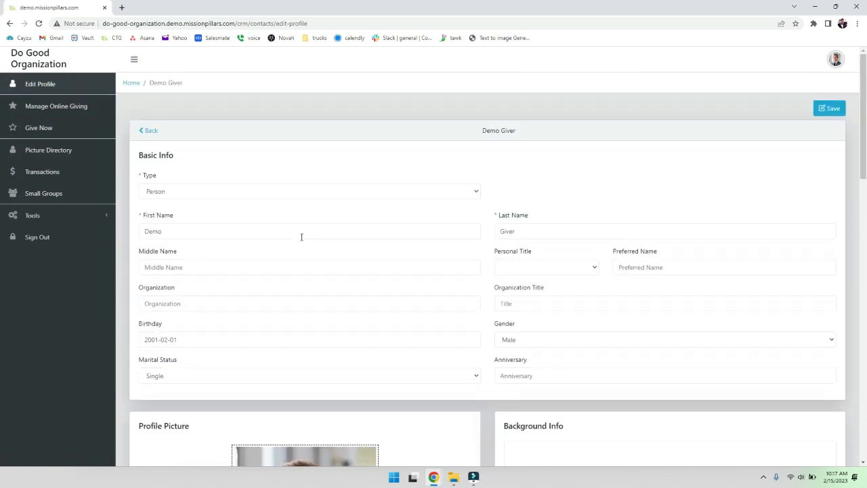
mouse_move(262, 141)
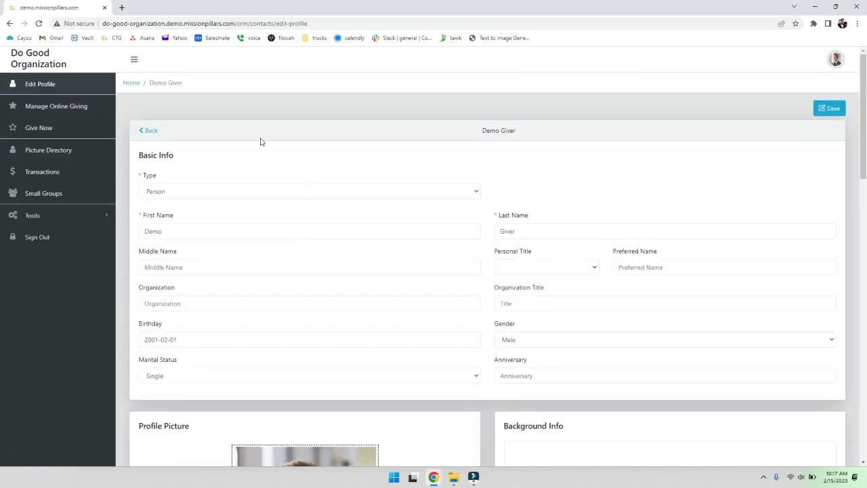
click(39, 127)
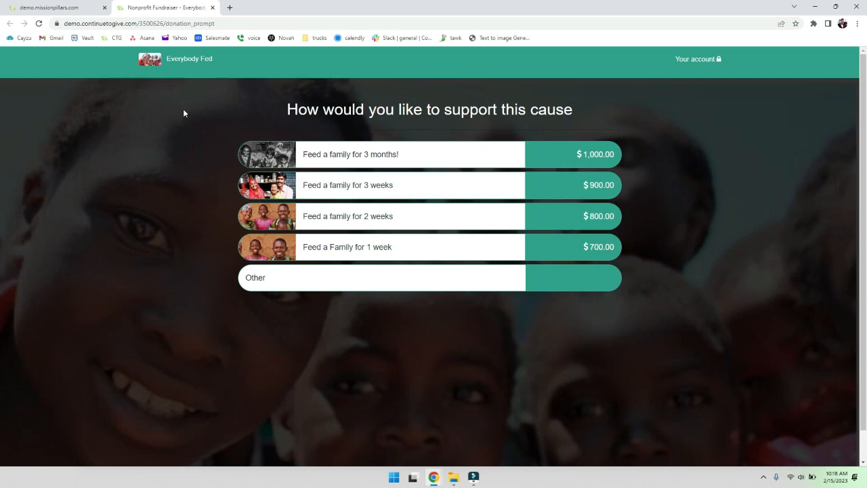
Step: Switch back to the tab showing the Demo Giver edit-profile form
click(47, 7)
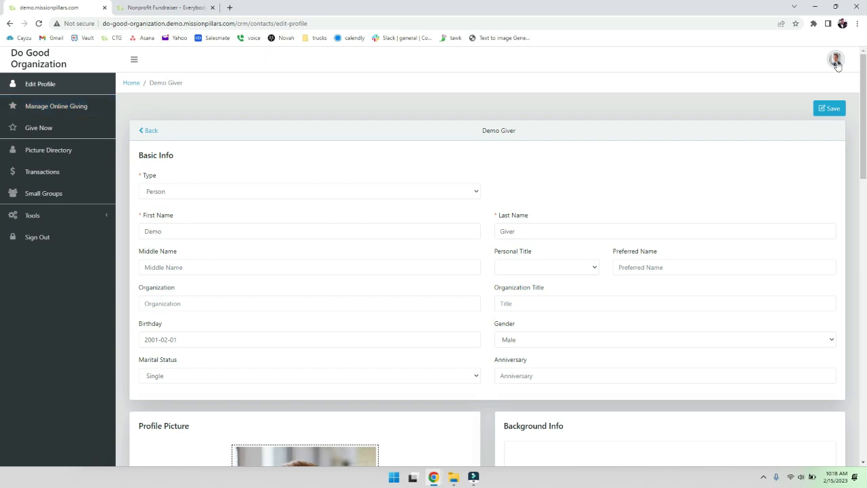
Step: Sign out of the donor account to reach the Do Good Organization login page
click(836, 60)
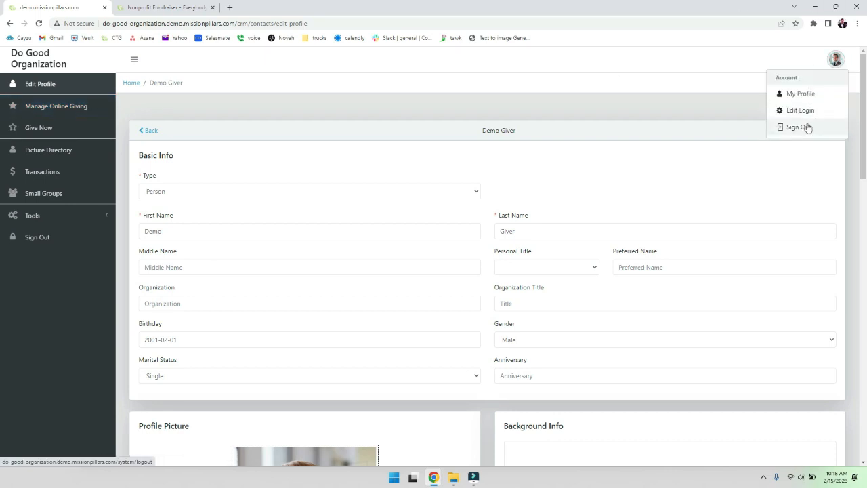
click(800, 128)
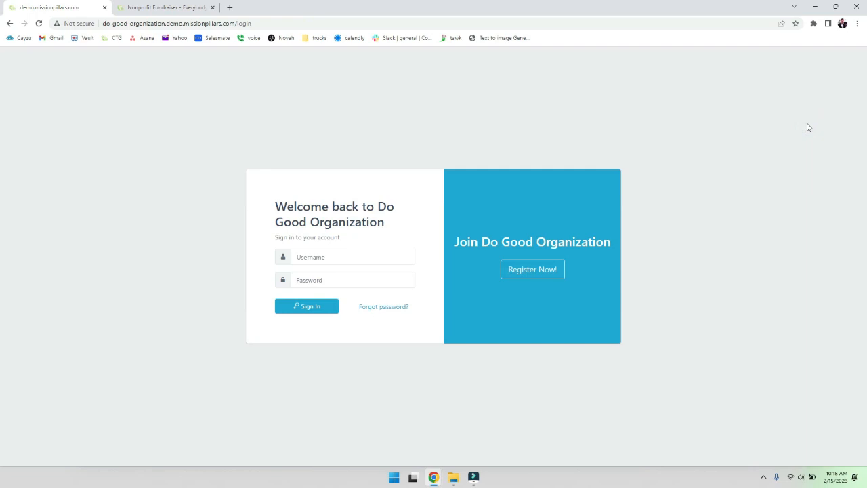
mouse_move(654, 123)
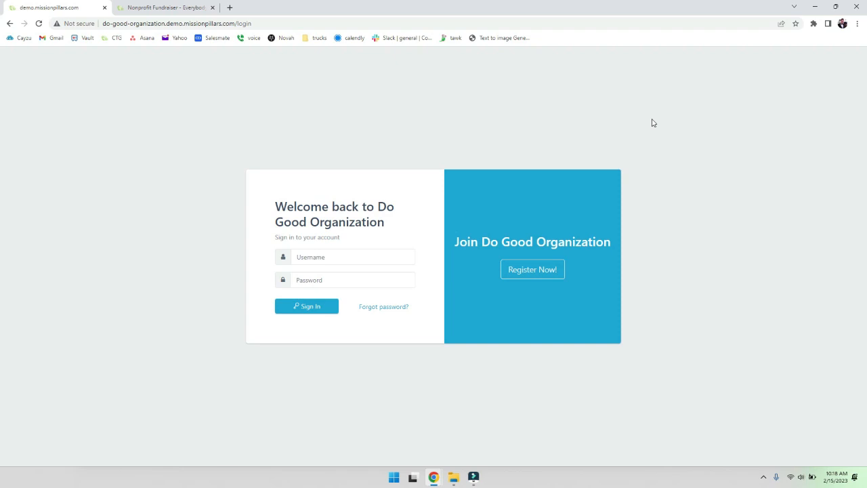
mouse_move(283, 4)
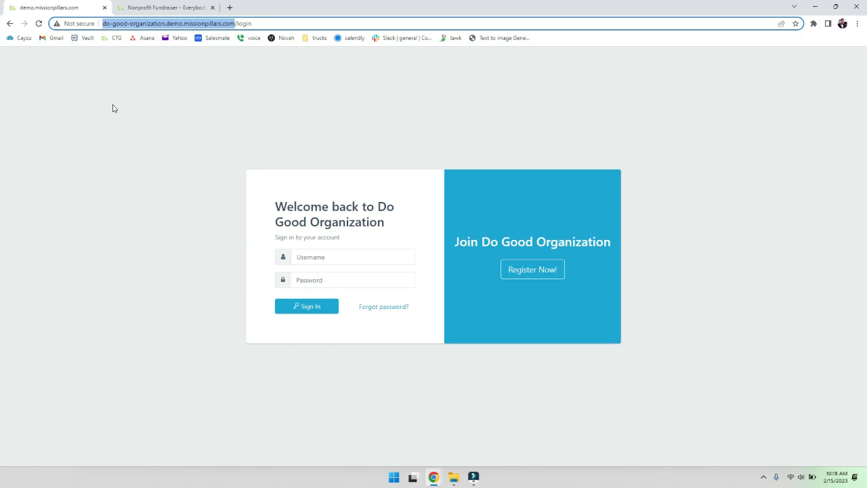
mouse_move(411, 212)
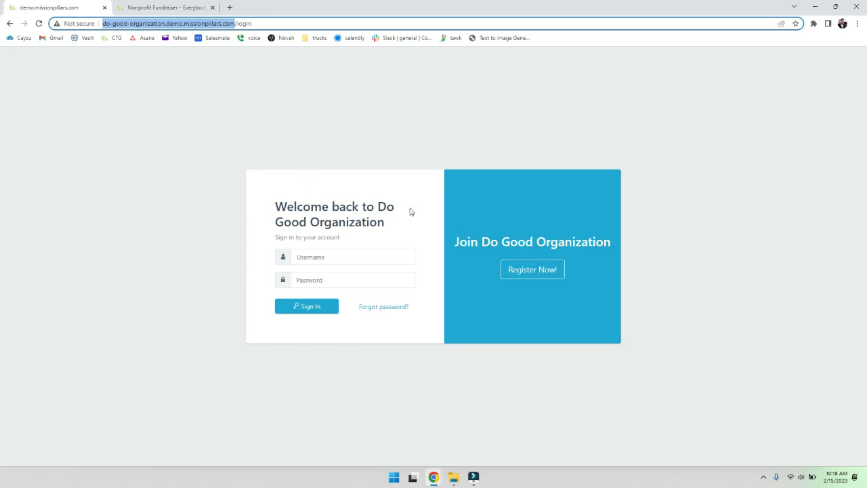
Step: Register a new test contact through Register Now and dismiss Chrome's save-password prompt
click(532, 269)
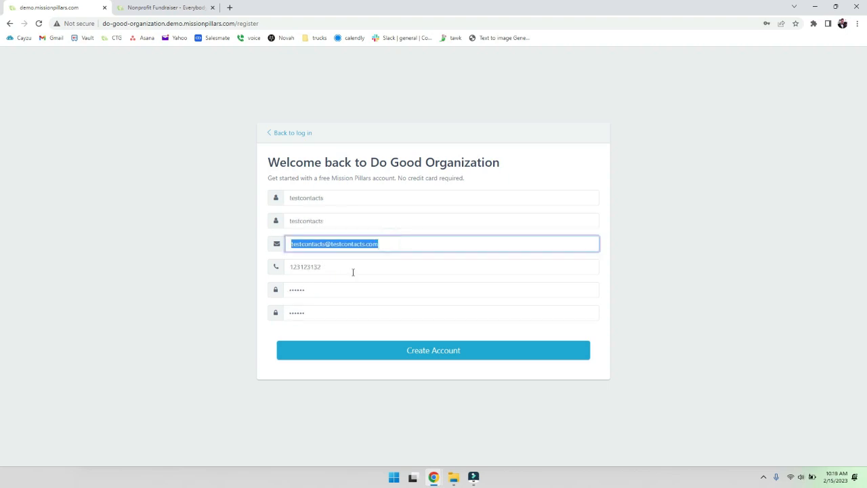
mouse_move(420, 349)
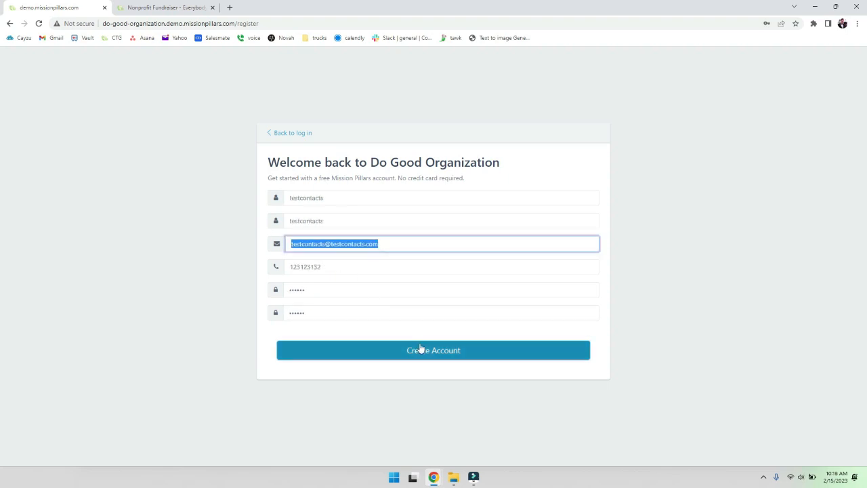
click(433, 351)
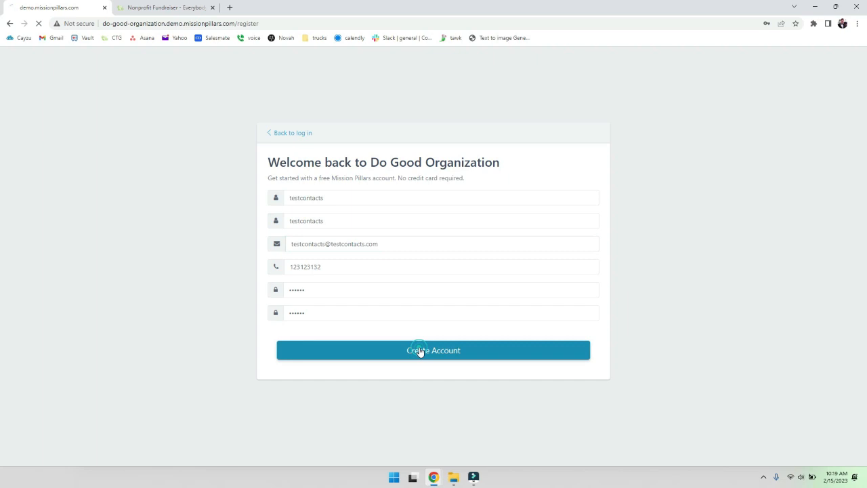
click(433, 350)
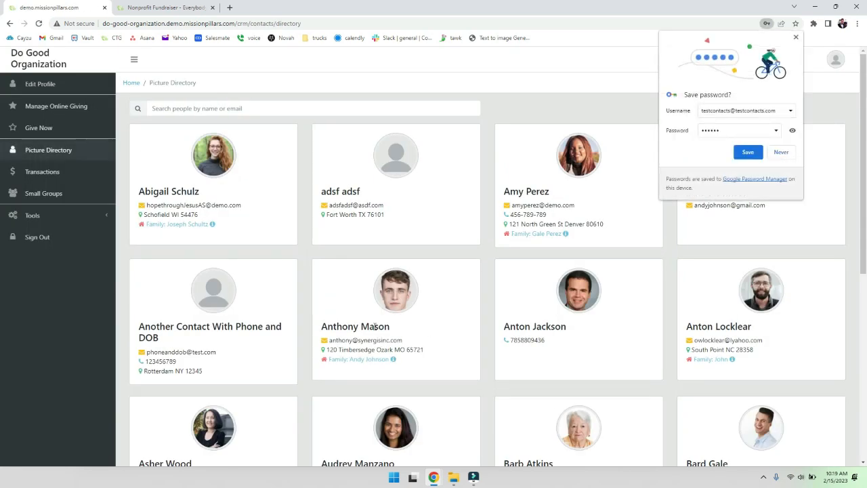
click(780, 152)
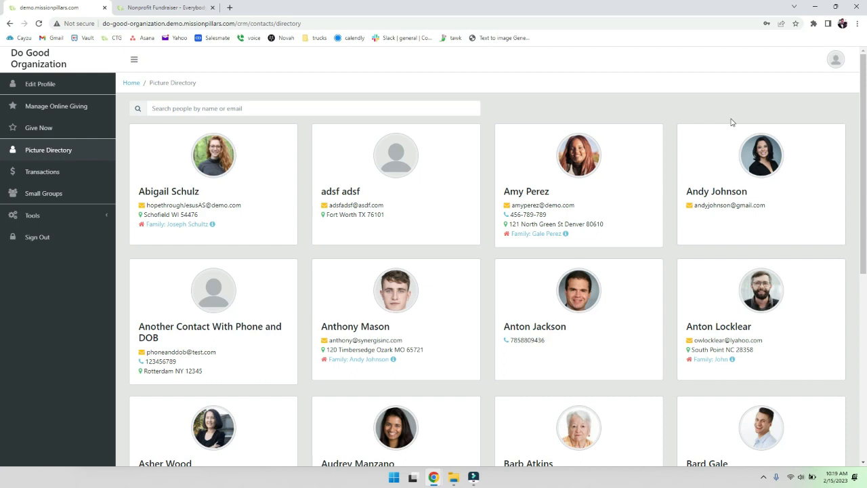
Step: Sign out, log in as administrator, and expand the Settings and Tools sidebar sections
click(835, 58)
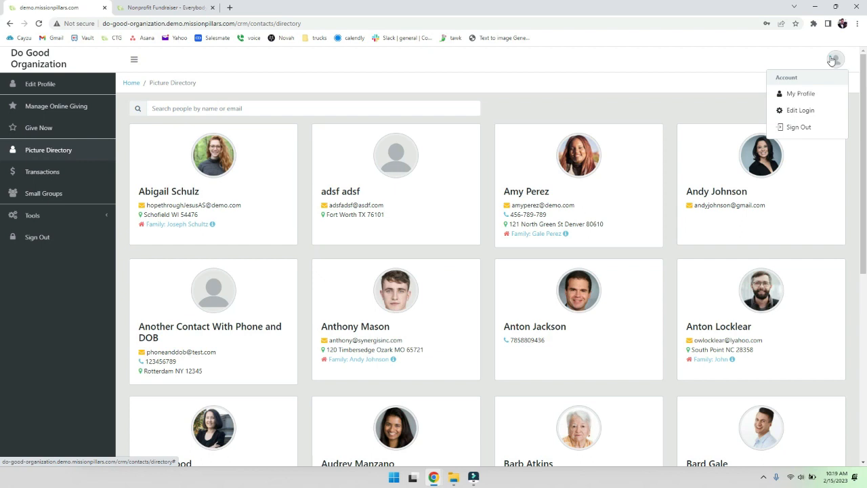
click(800, 127)
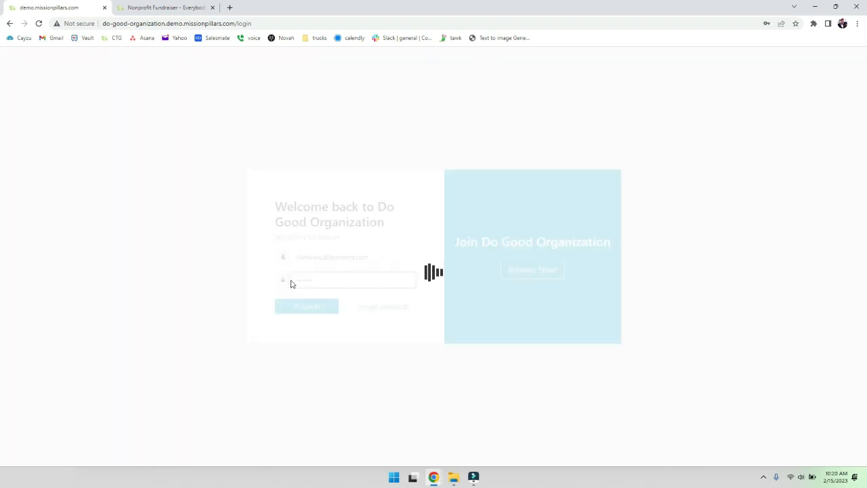
click(306, 307)
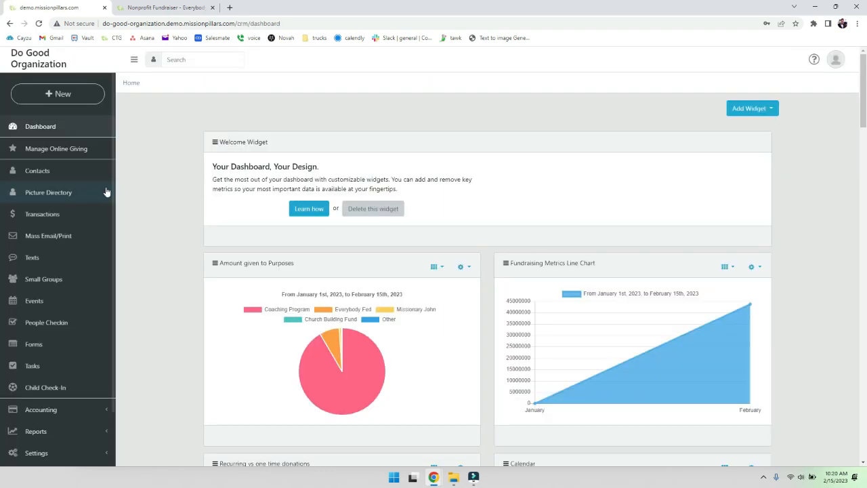
mouse_move(48, 192)
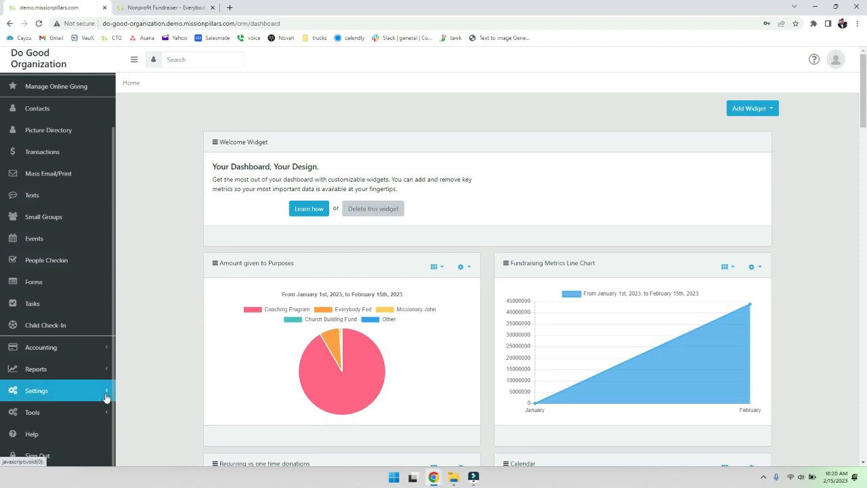
click(32, 303)
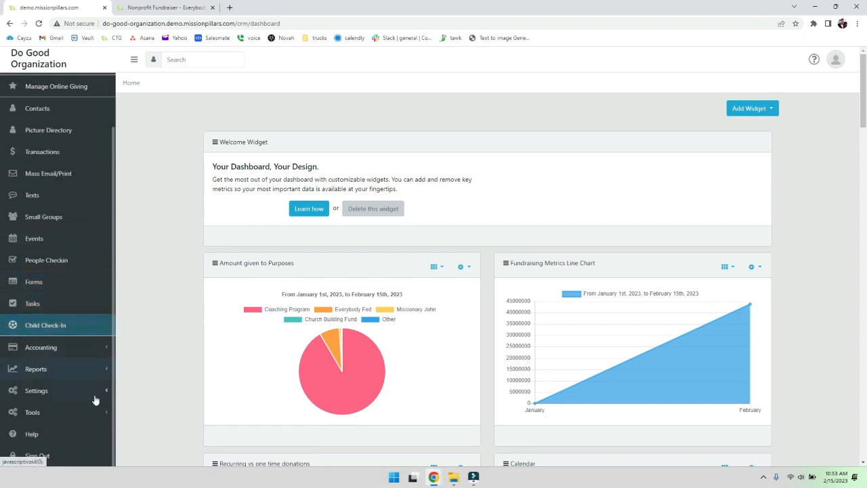
click(33, 412)
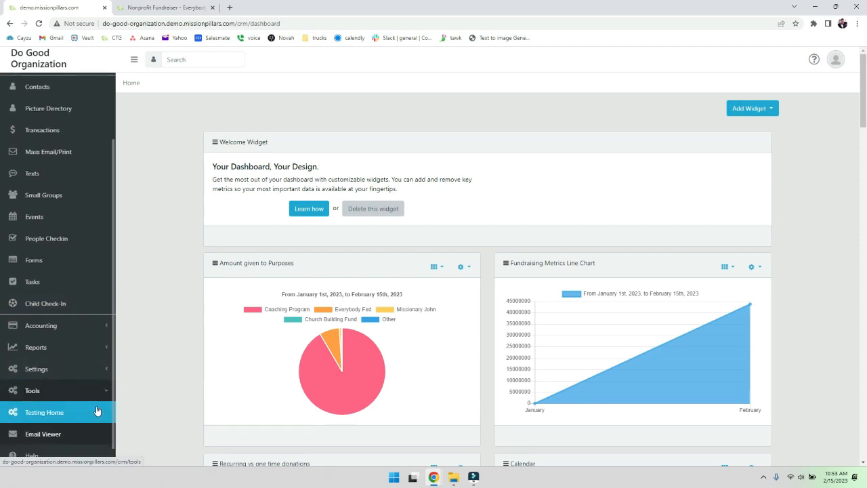
Step: Edit the Admin SMS number's permissions and focus the notified Contact's Name field
click(36, 368)
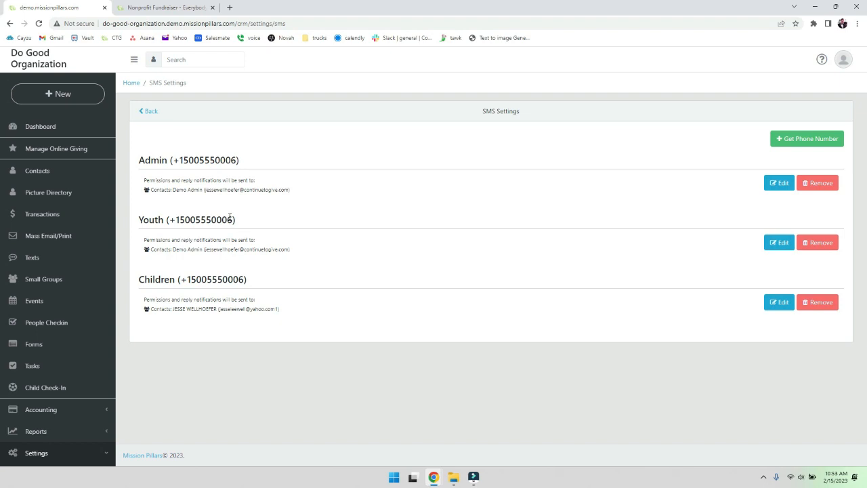
click(779, 182)
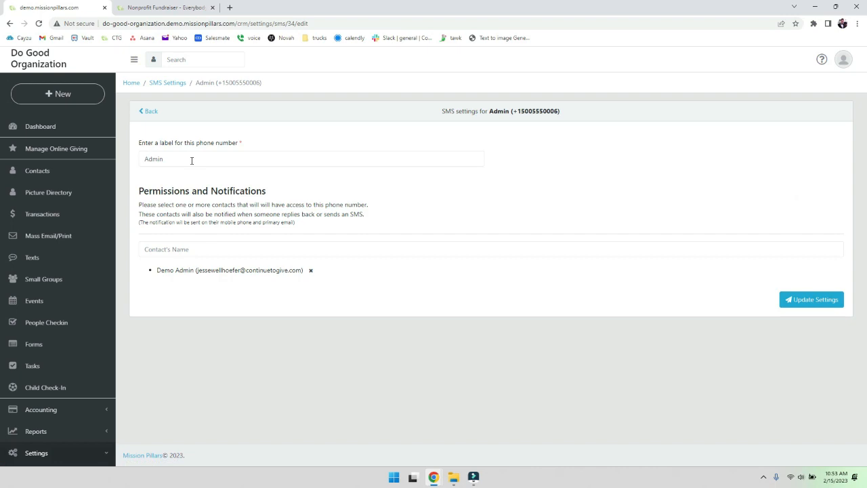
mouse_move(214, 249)
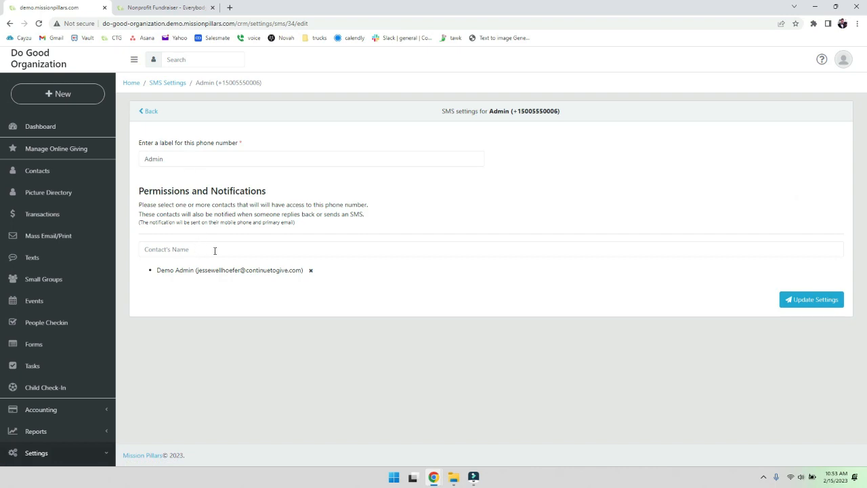
click(812, 300)
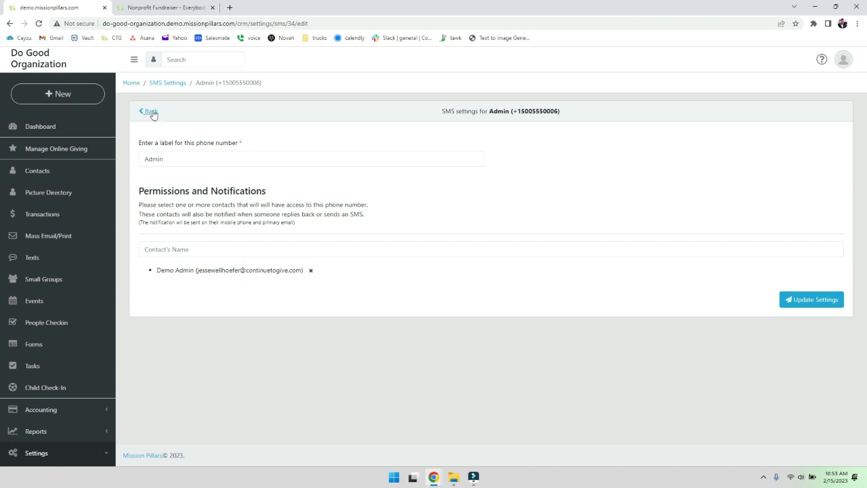
Step: Return from the SMS numbers list and view the six organization roles under Settings
click(148, 110)
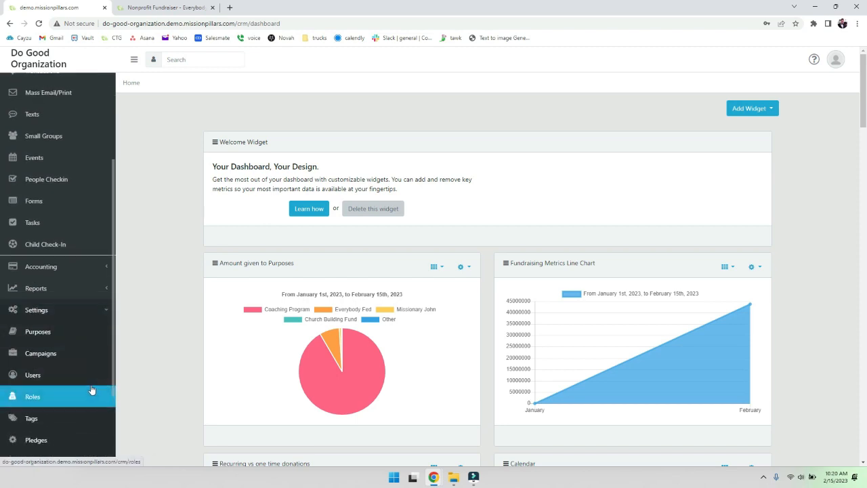
click(33, 397)
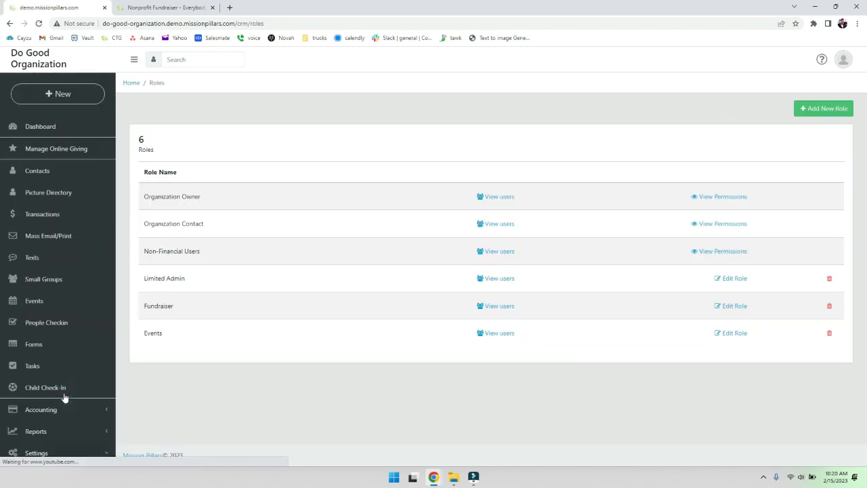